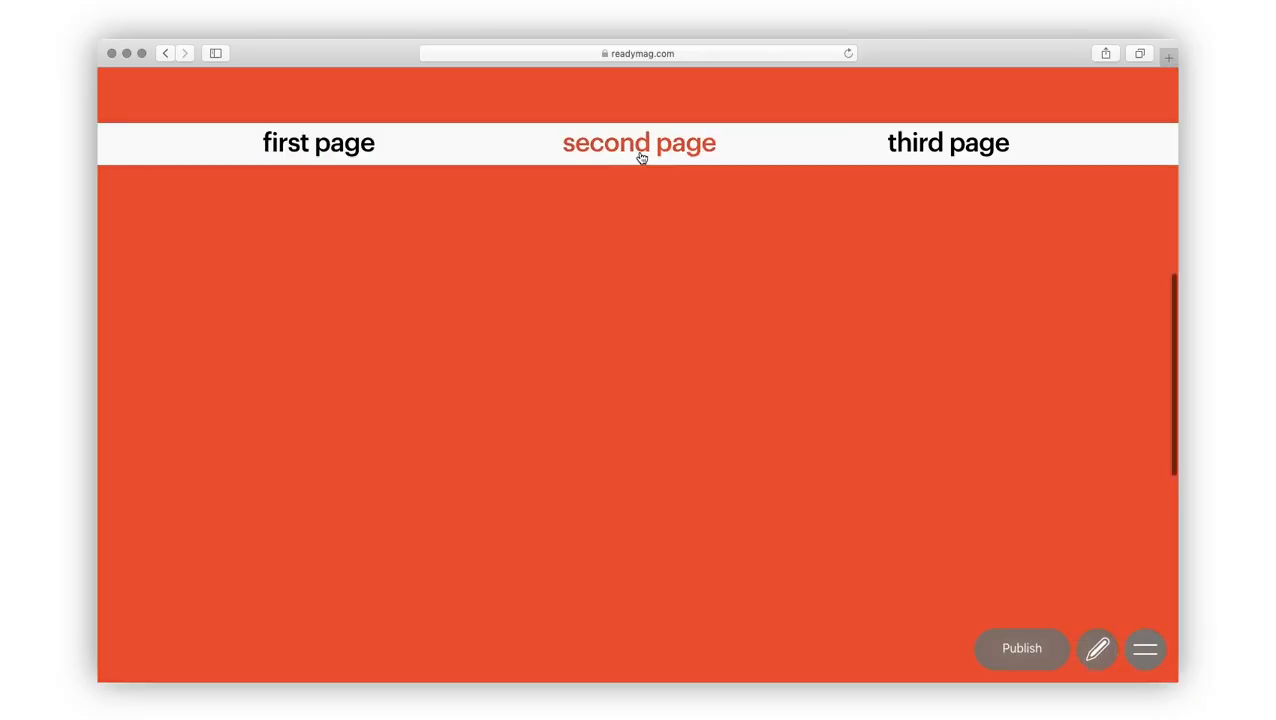
# Follow the first page link in the preview, then return to editing the project
pyautogui.click(948, 142)
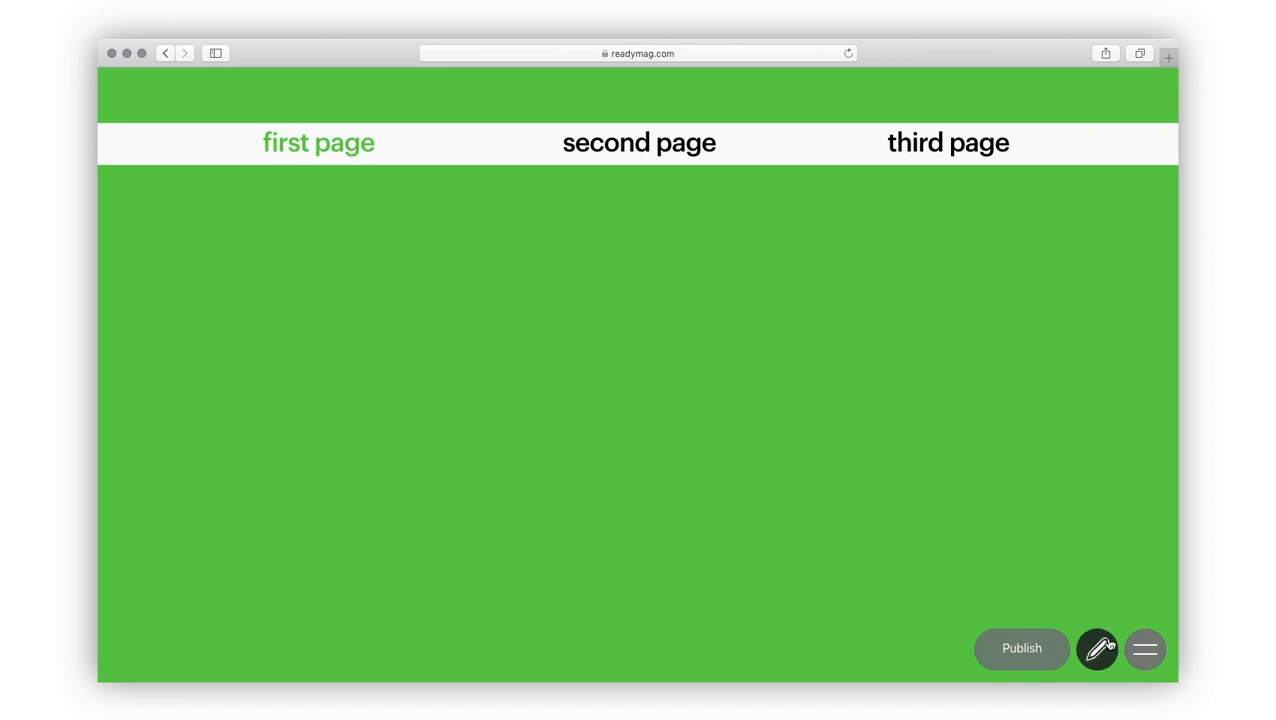
pyautogui.click(1096, 648)
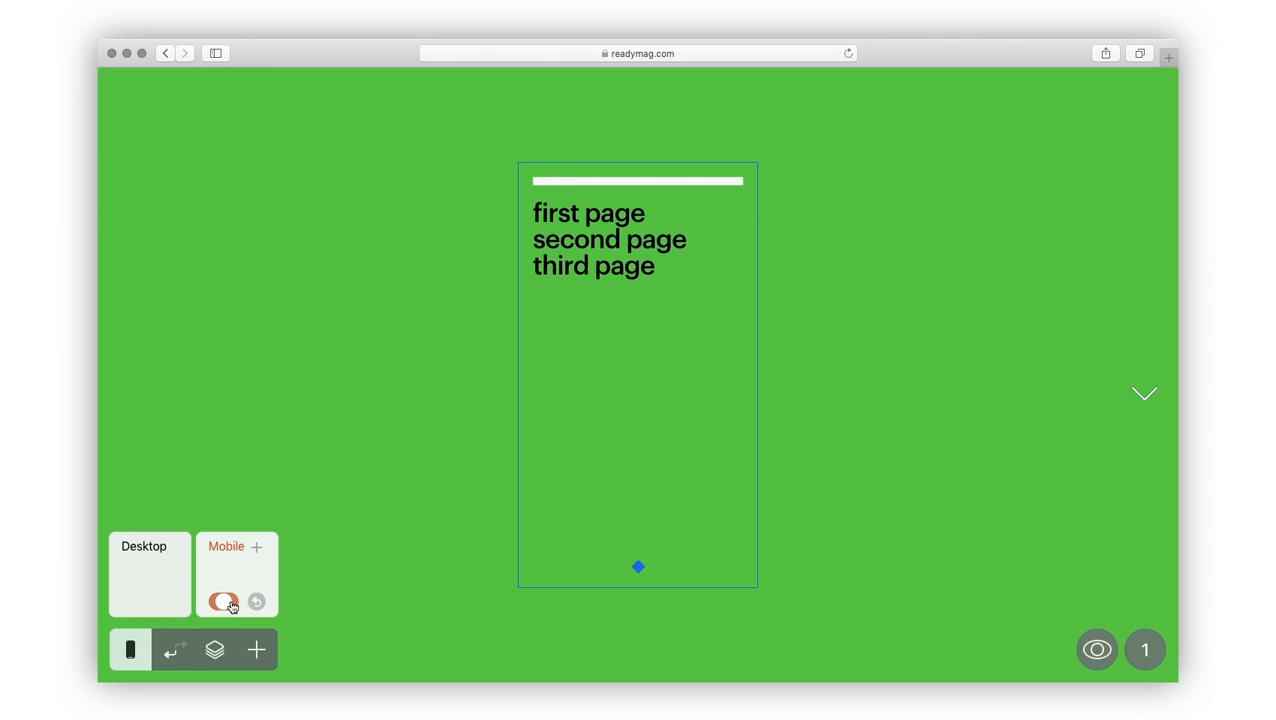
# Reorder the Rectangle layer into a half-width white side panel and reset the links to standard text style
pyautogui.click(214, 650)
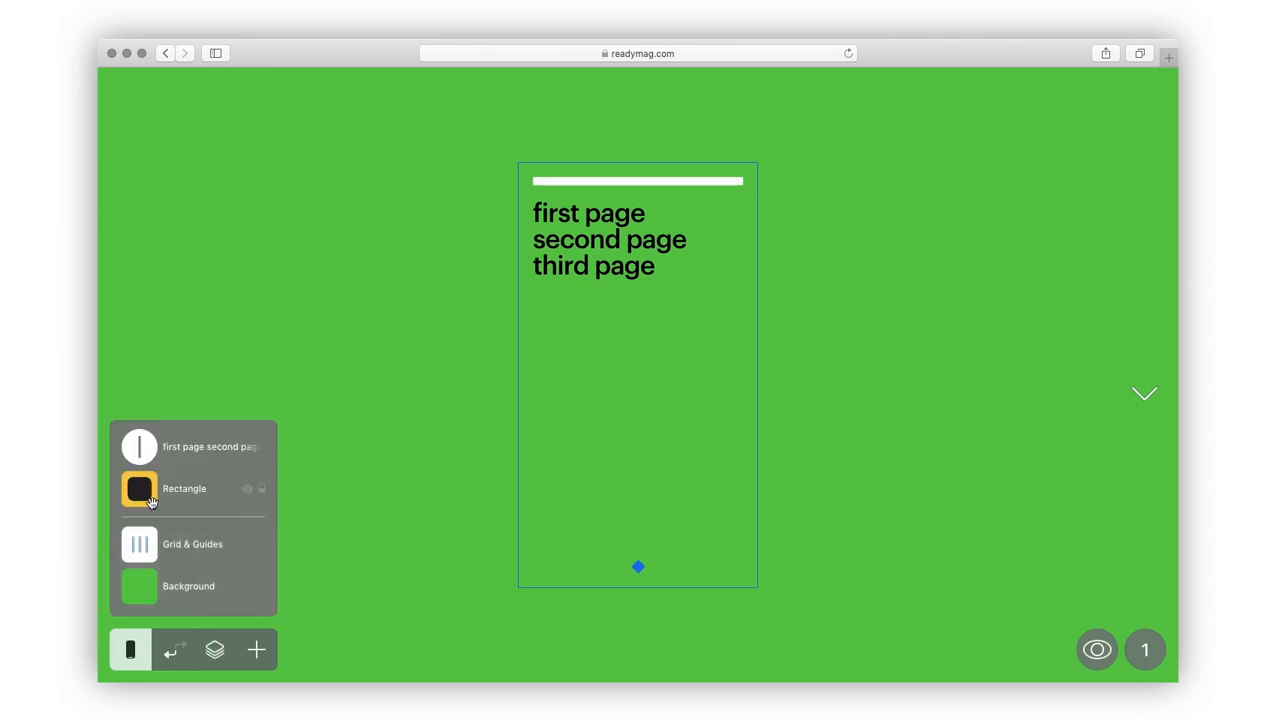
pyautogui.click(140, 448)
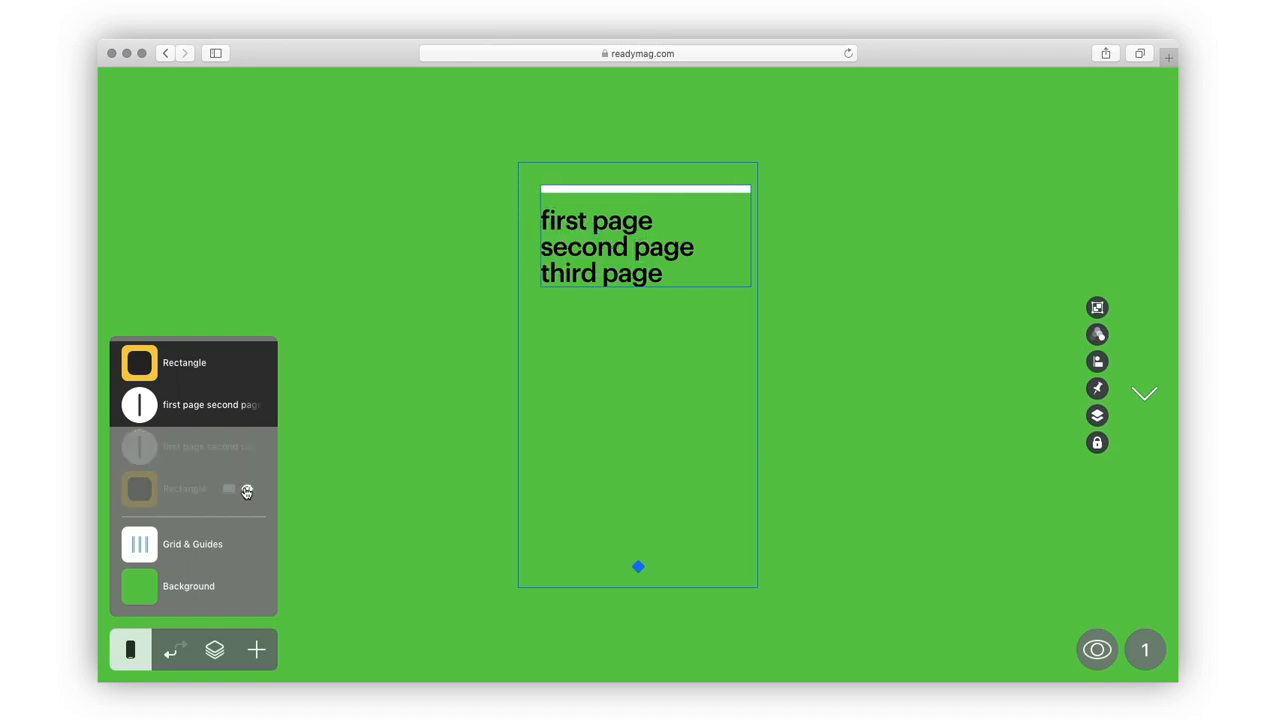
pyautogui.click(214, 650)
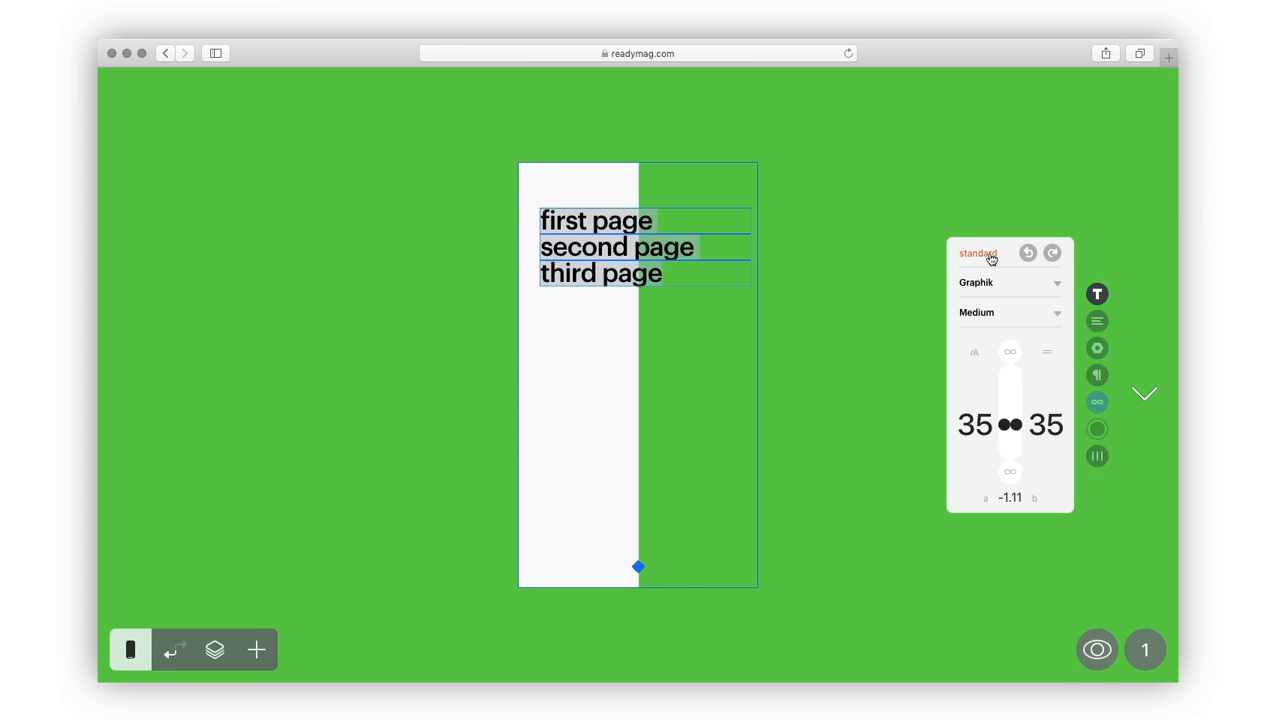
pyautogui.click(976, 252)
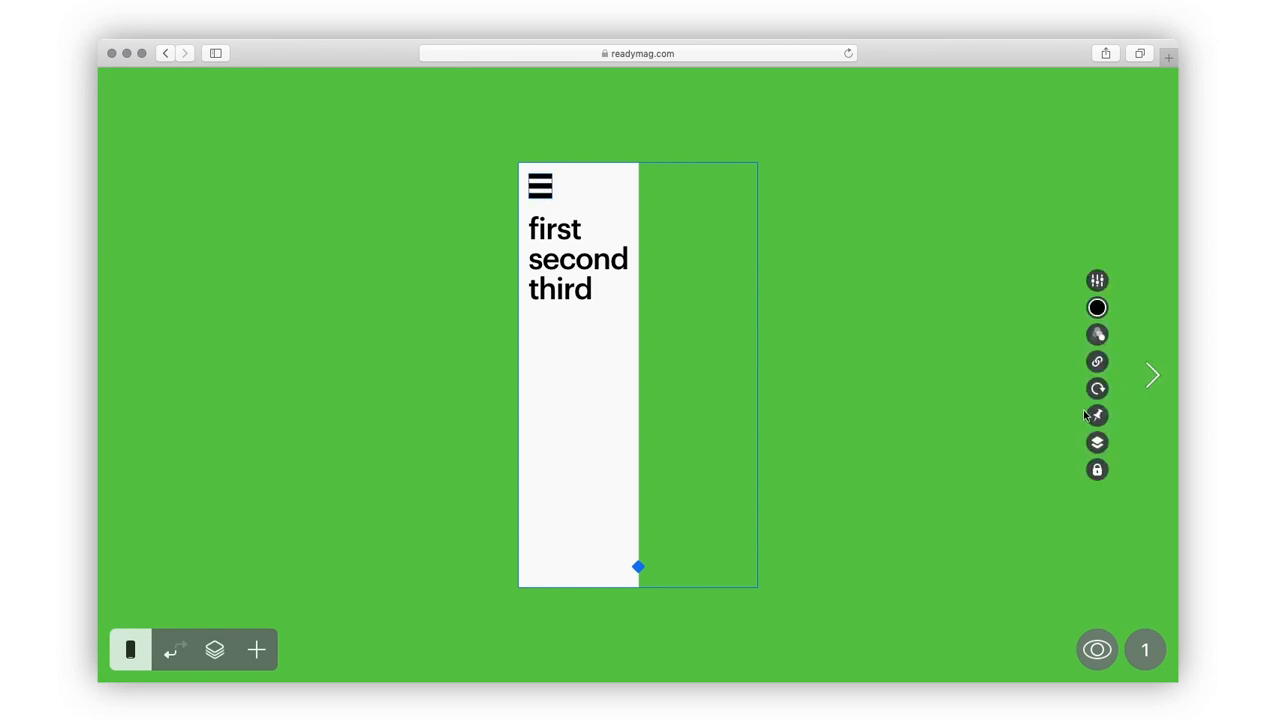
# Fix the hamburger icon to the browser window's top-left and show it on all pages
pyautogui.click(1096, 414)
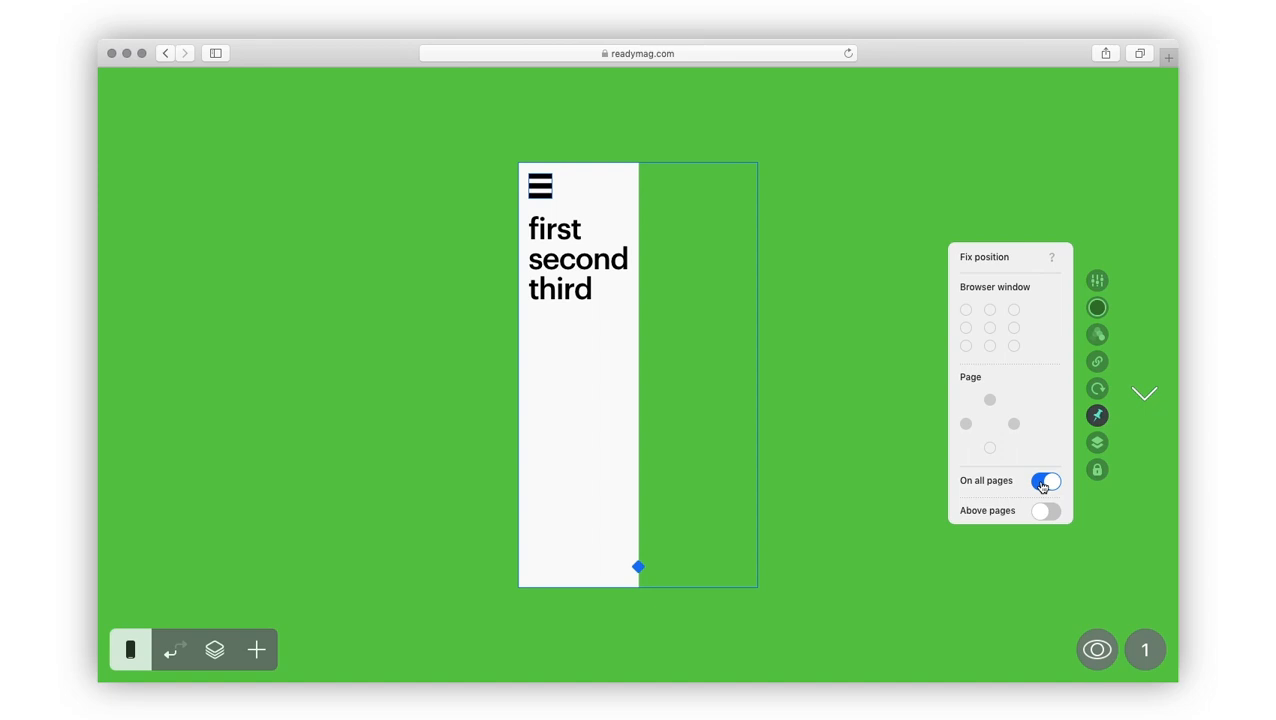
pyautogui.click(966, 308)
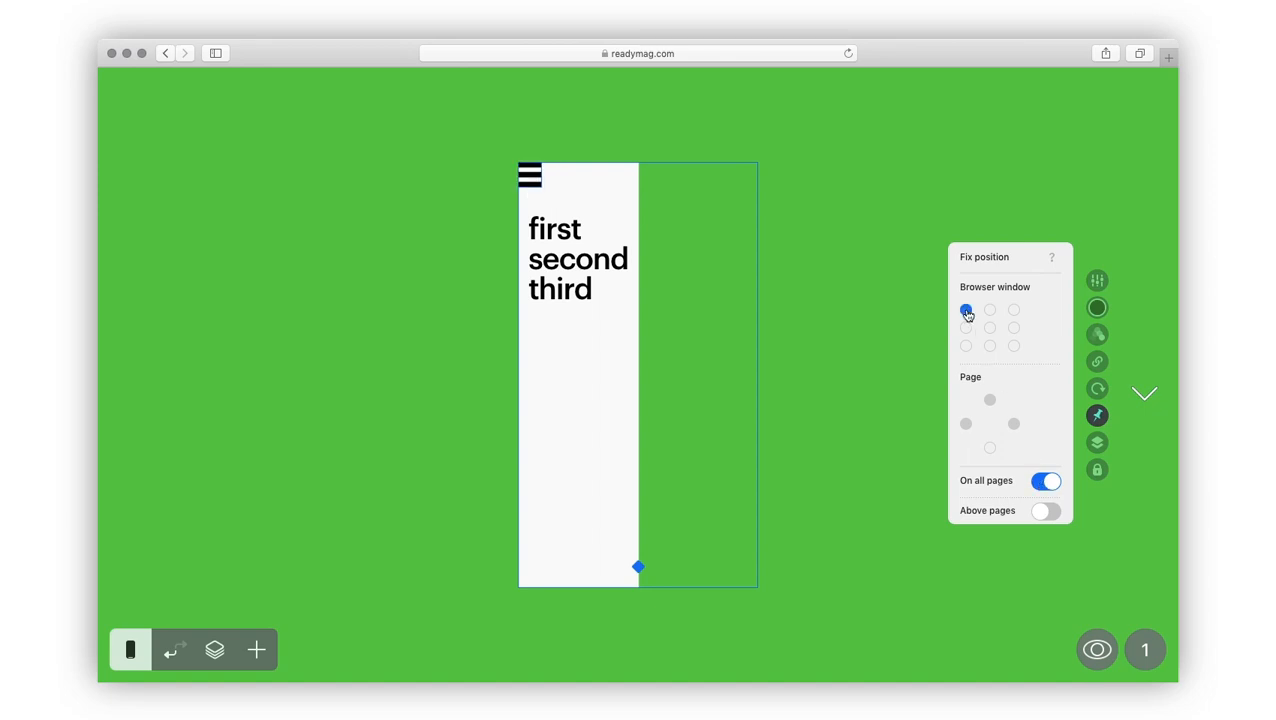
pyautogui.click(964, 308)
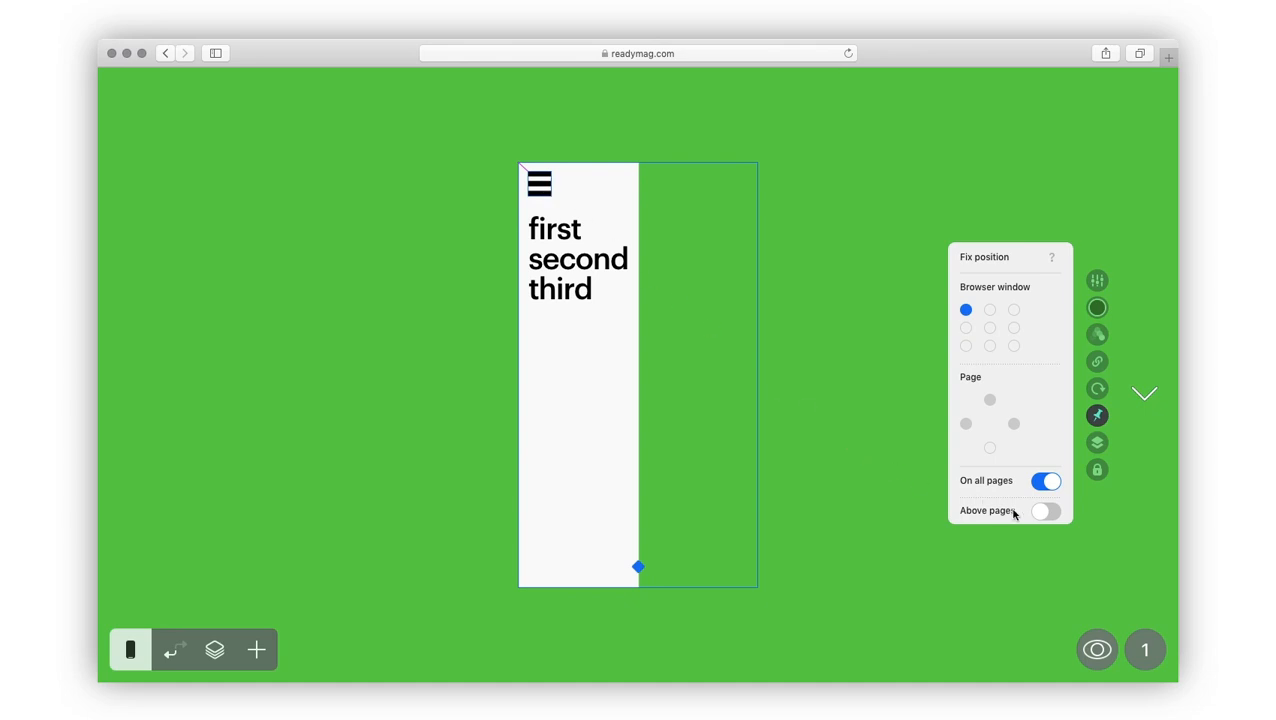
pyautogui.click(1046, 512)
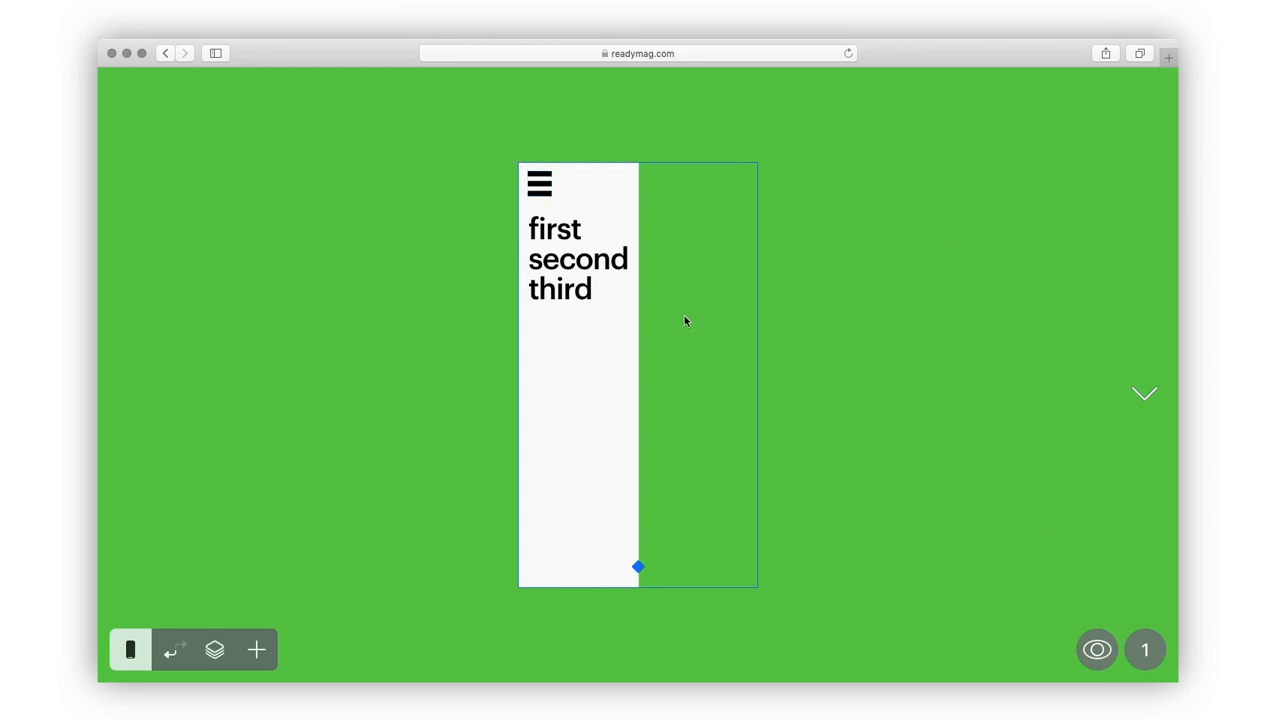
# Animate the link text block on click with the hamburger icon as its trigger
pyautogui.click(578, 258)
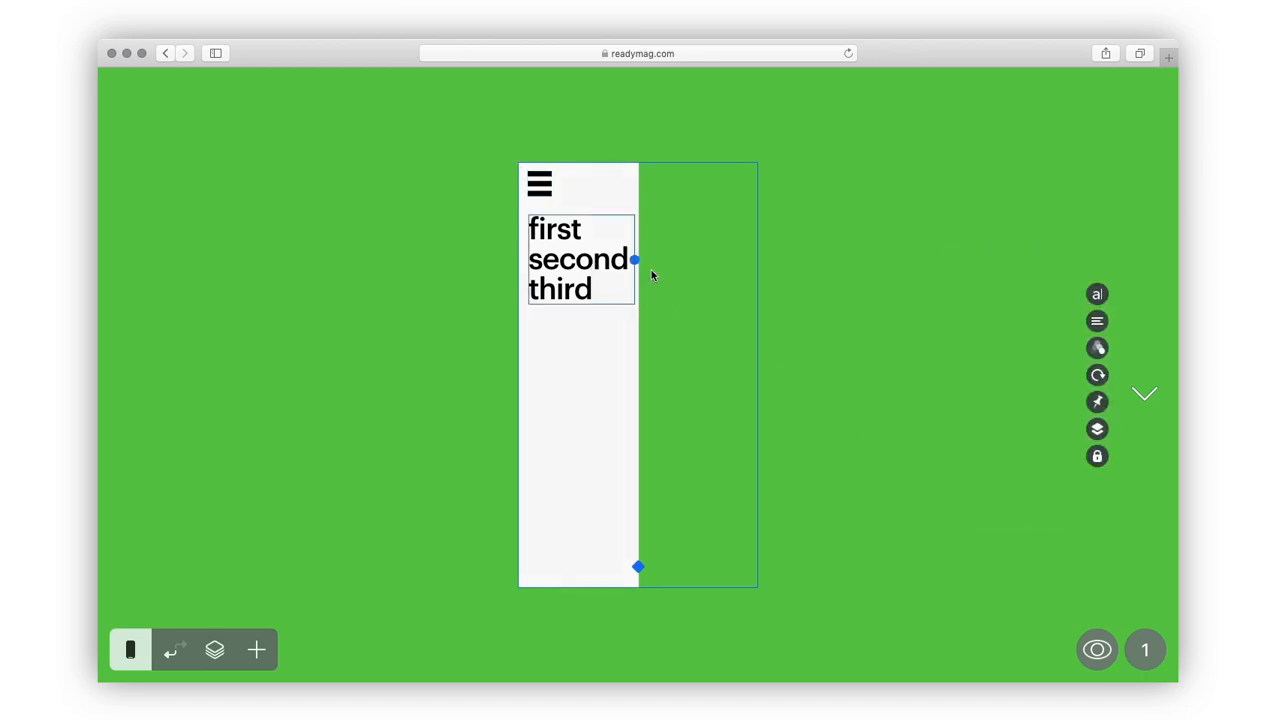
pyautogui.click(1096, 348)
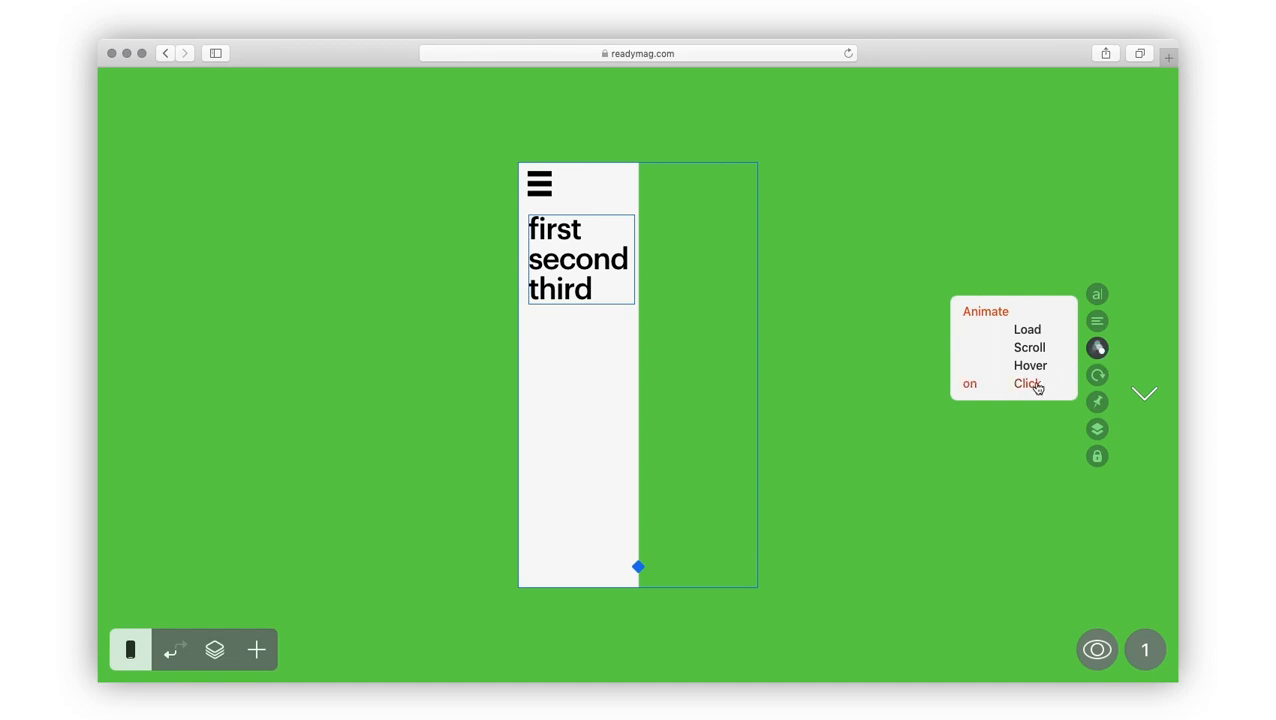
pyautogui.click(1028, 384)
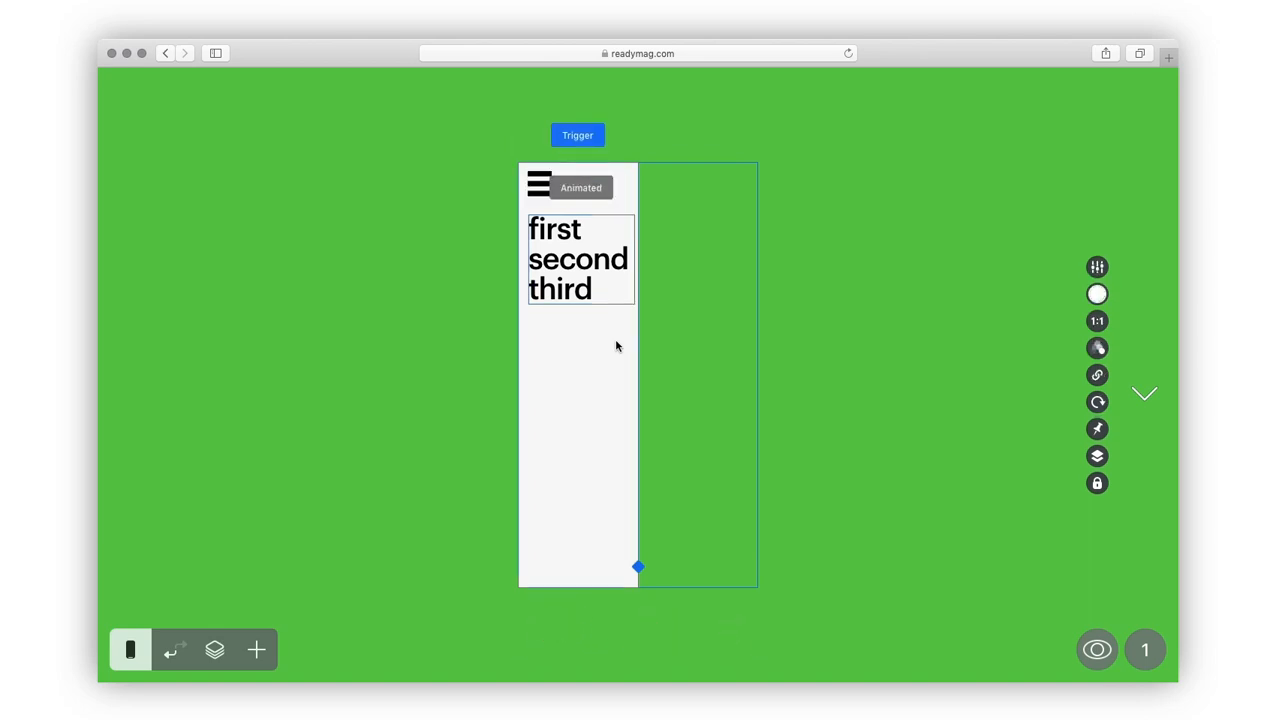
pyautogui.click(576, 136)
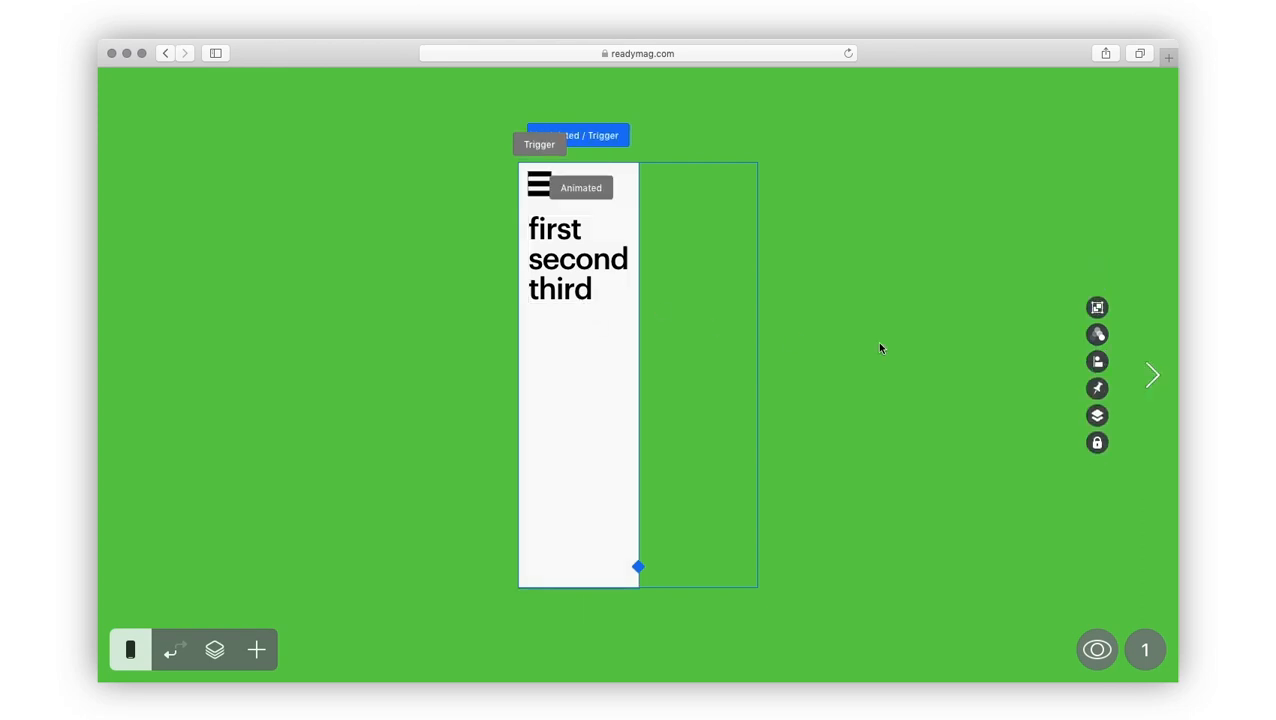
pyautogui.click(1096, 388)
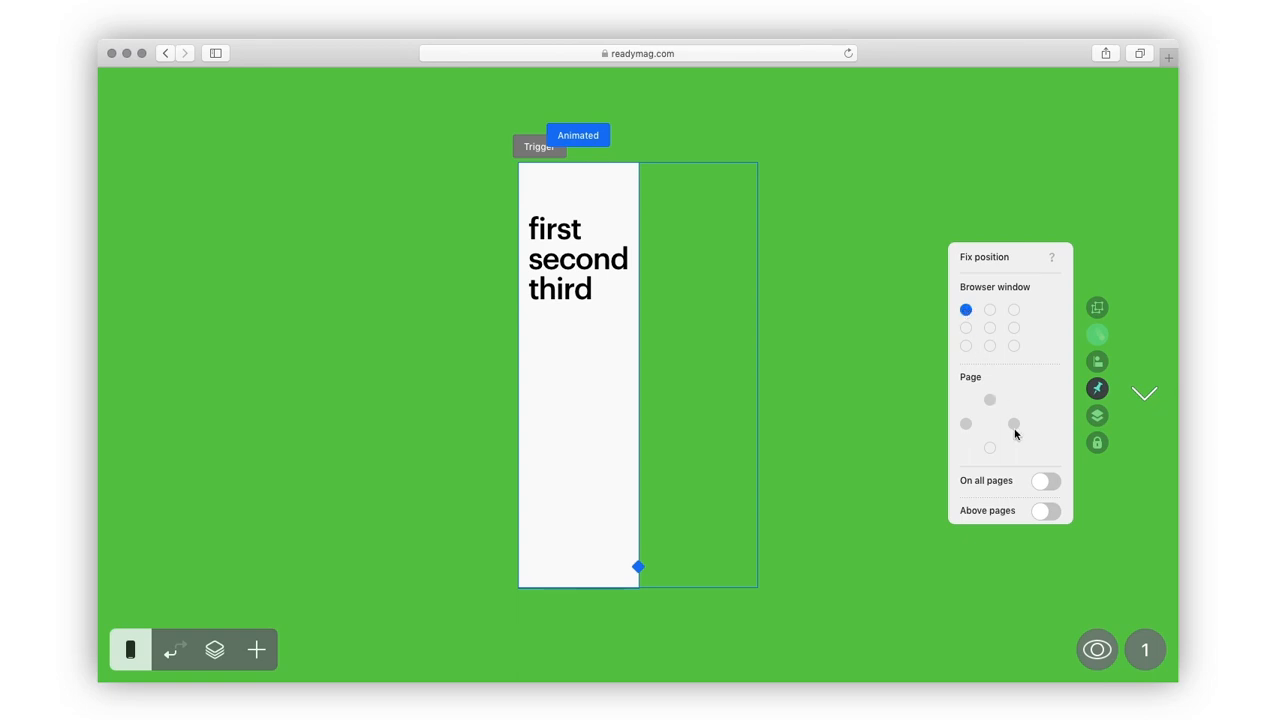
# Pin the white menu panel on all pages above page content and show the layer list
pyautogui.click(1046, 510)
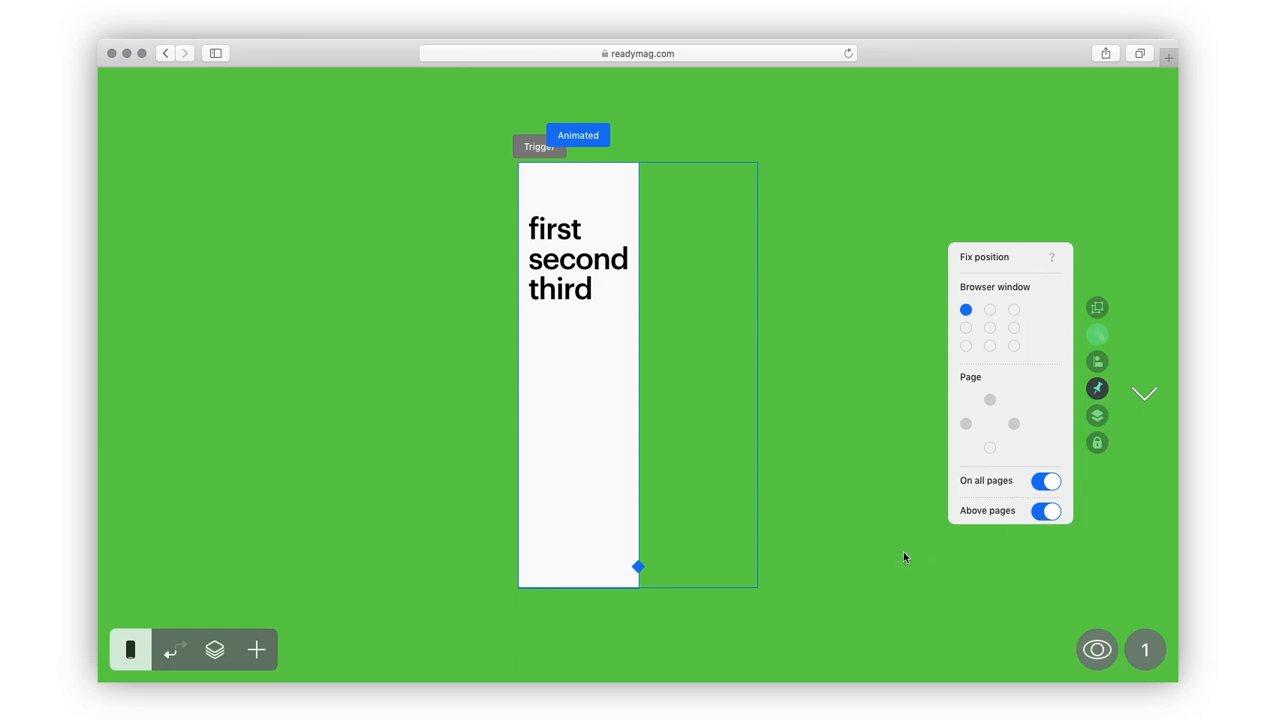
pyautogui.click(216, 648)
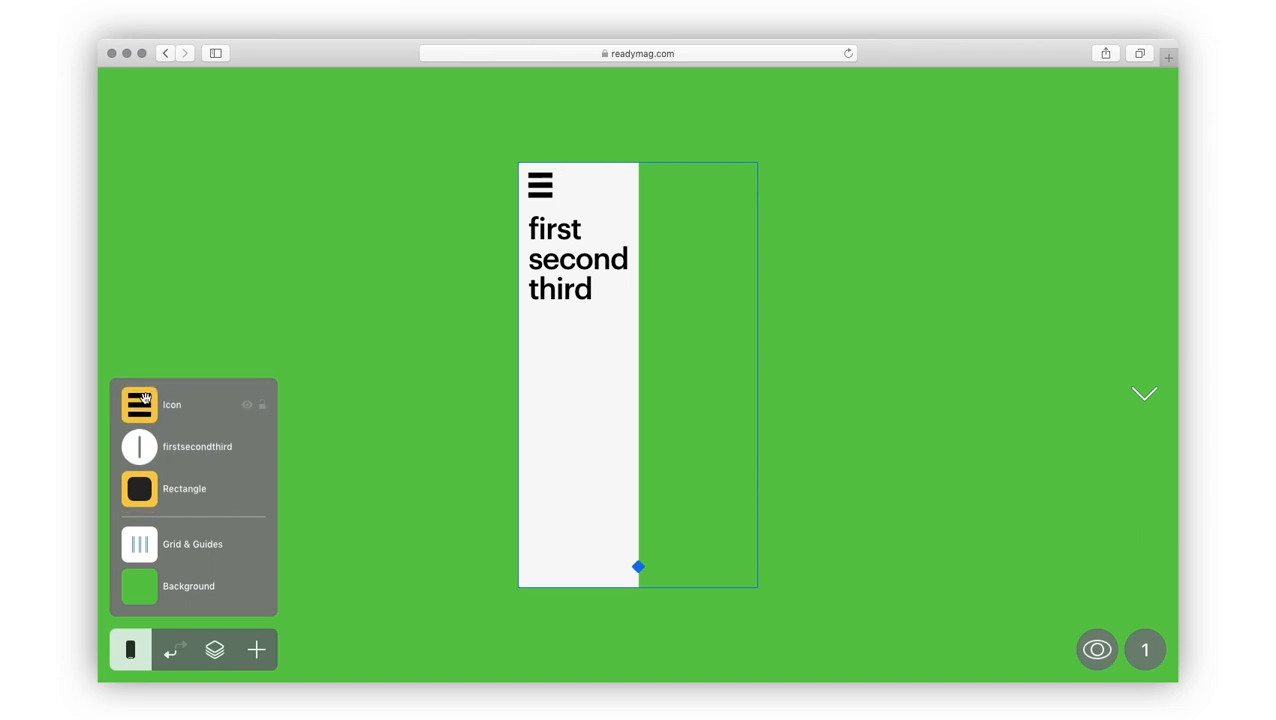
pyautogui.moveTo(1096, 648)
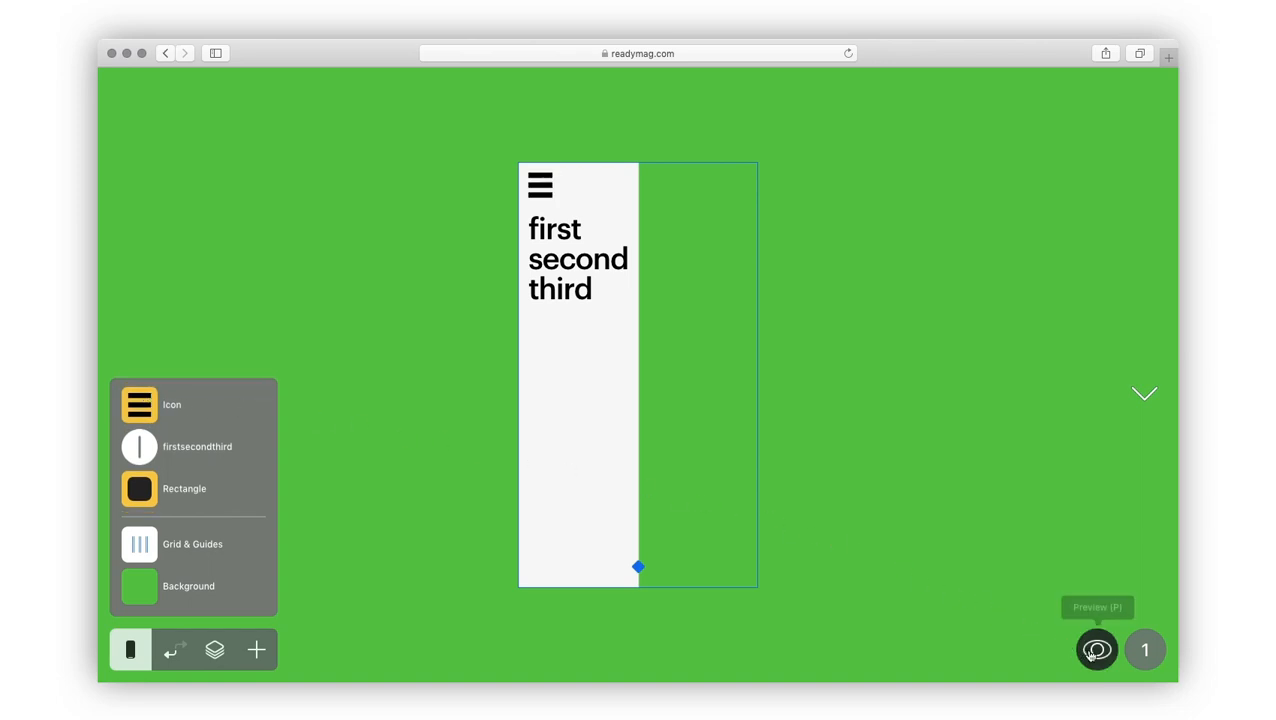
# Preview the mobile menu: the hamburger icon reveals the panel and the third link is followed
pyautogui.click(1096, 648)
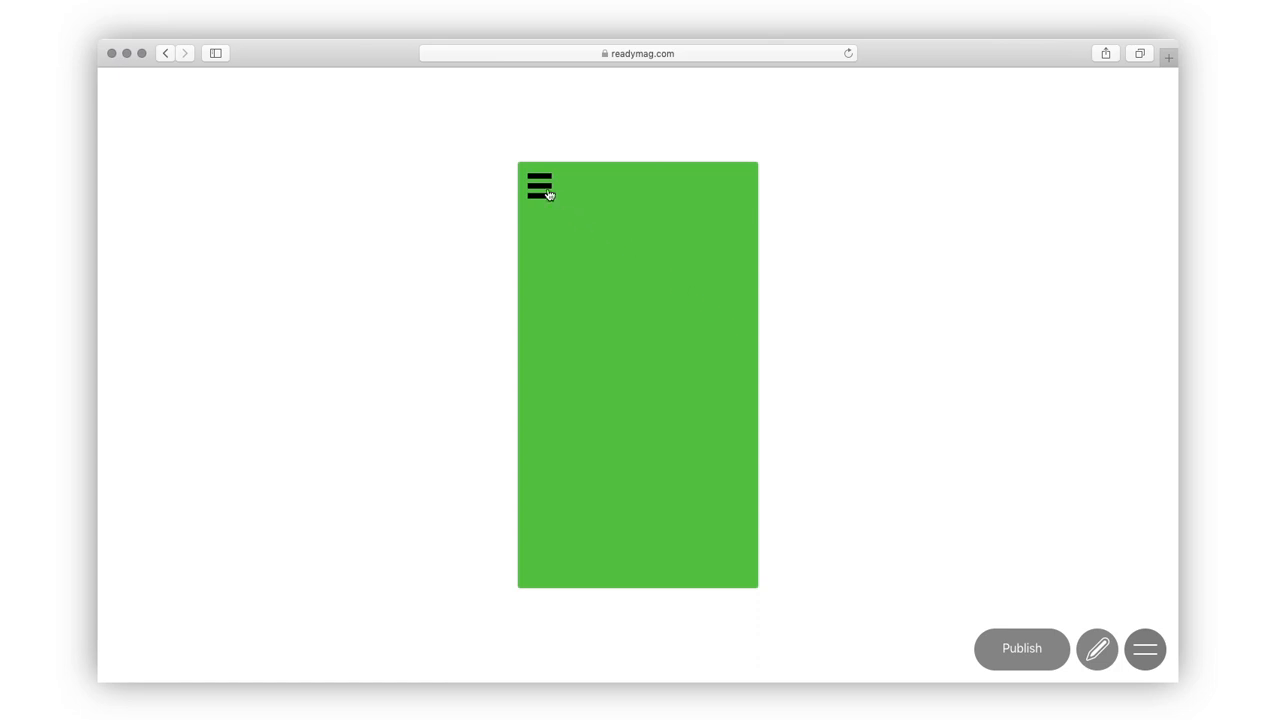
pyautogui.click(540, 184)
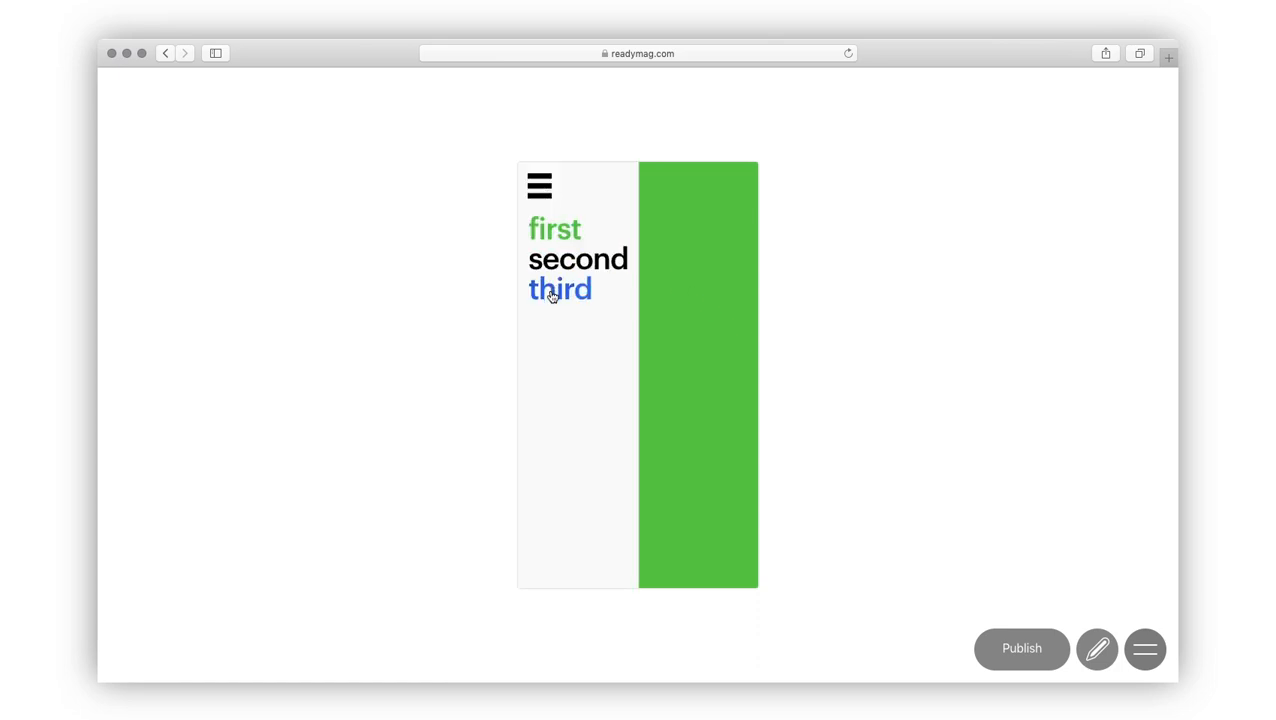
pyautogui.click(1096, 648)
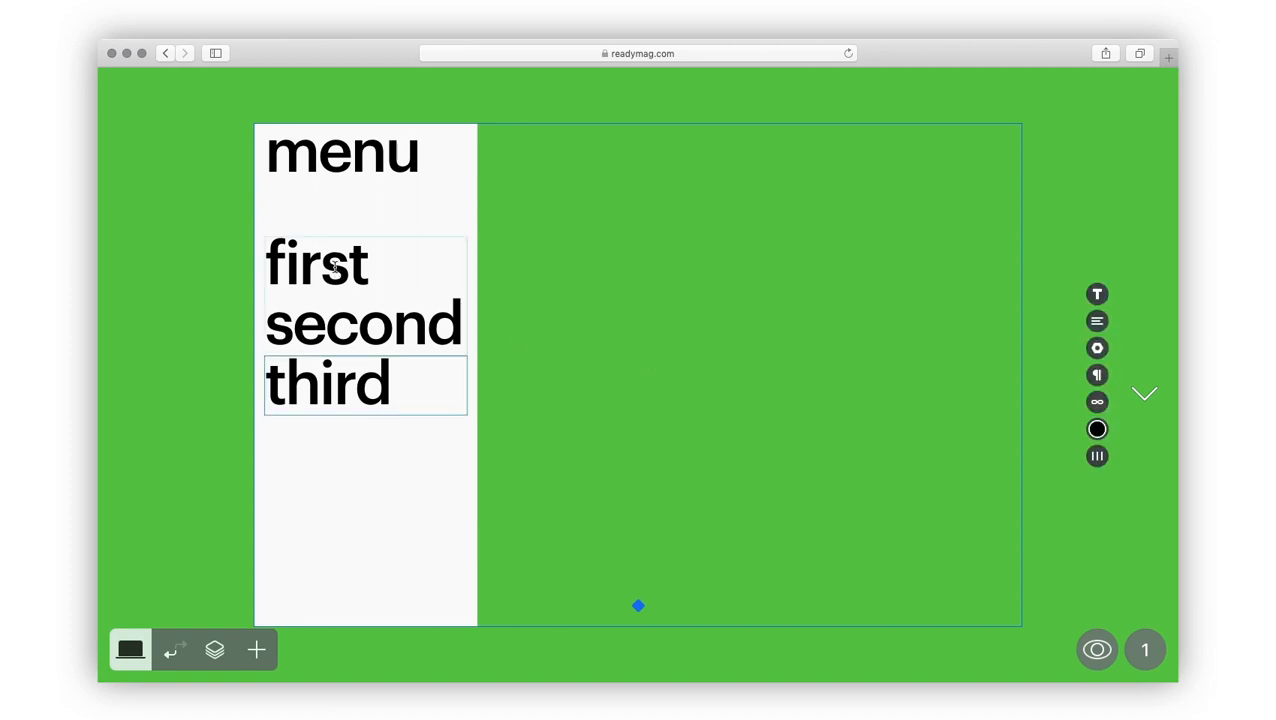
# Link the desktop menu words first, second and third to their respective pages
pyautogui.click(1096, 402)
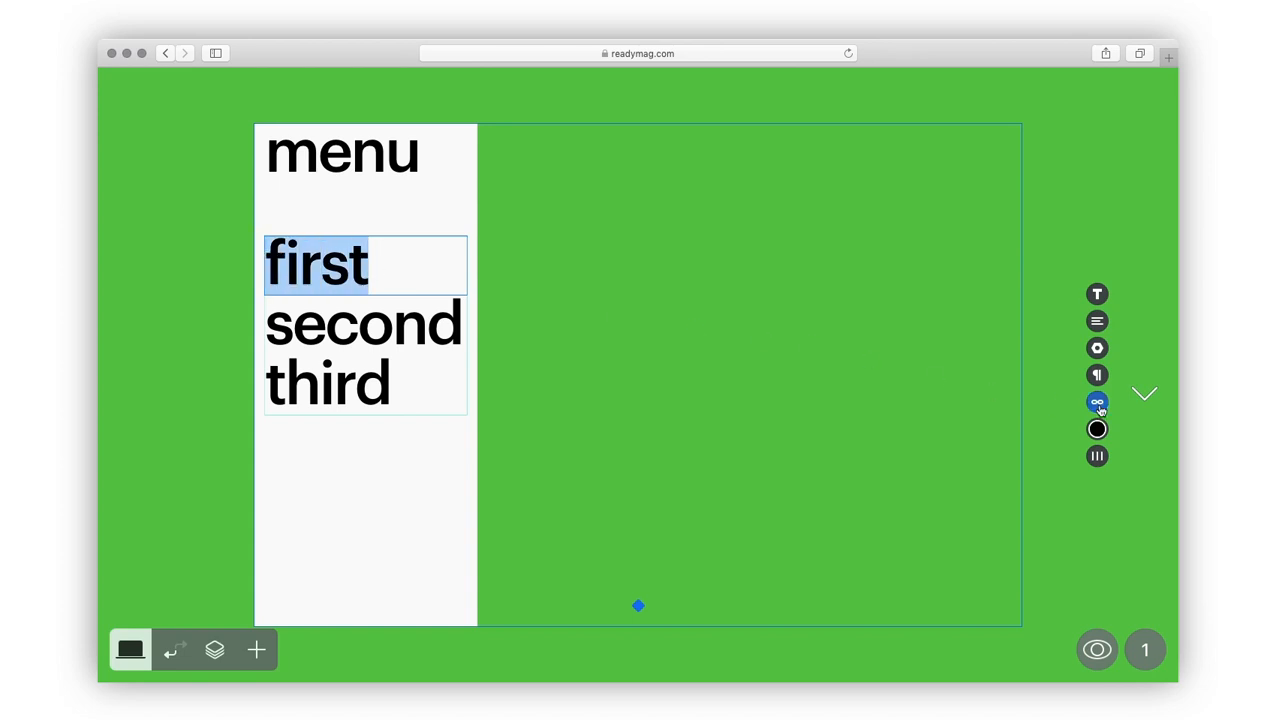
pyautogui.click(1096, 402)
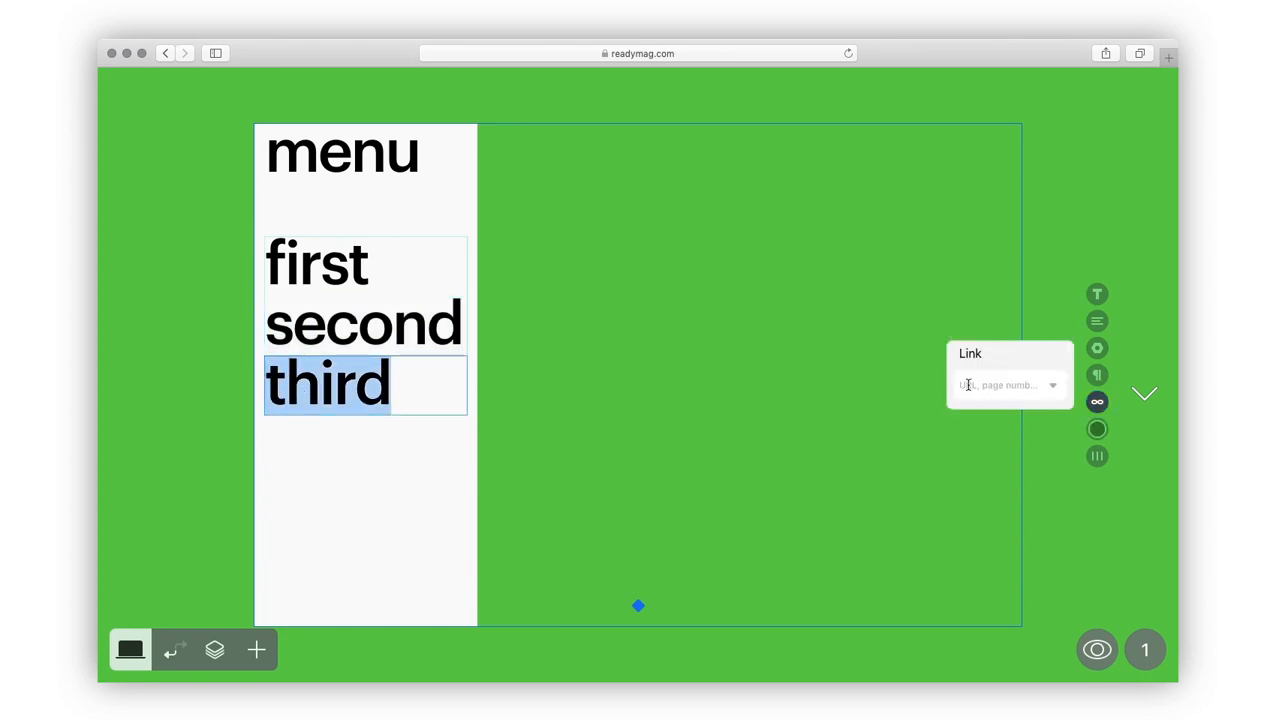
pyautogui.click(896, 474)
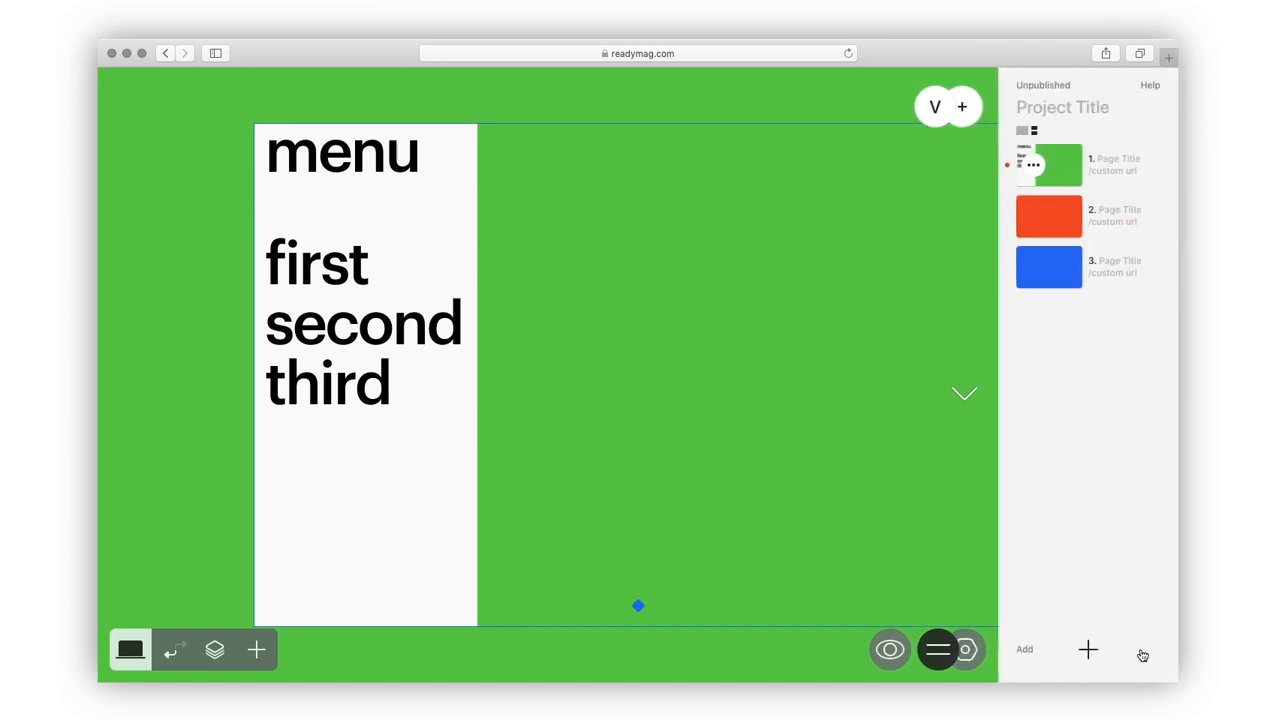
# Set the project viewer to horizontal page navigation with layout scaling up to 3600 px
pyautogui.click(964, 648)
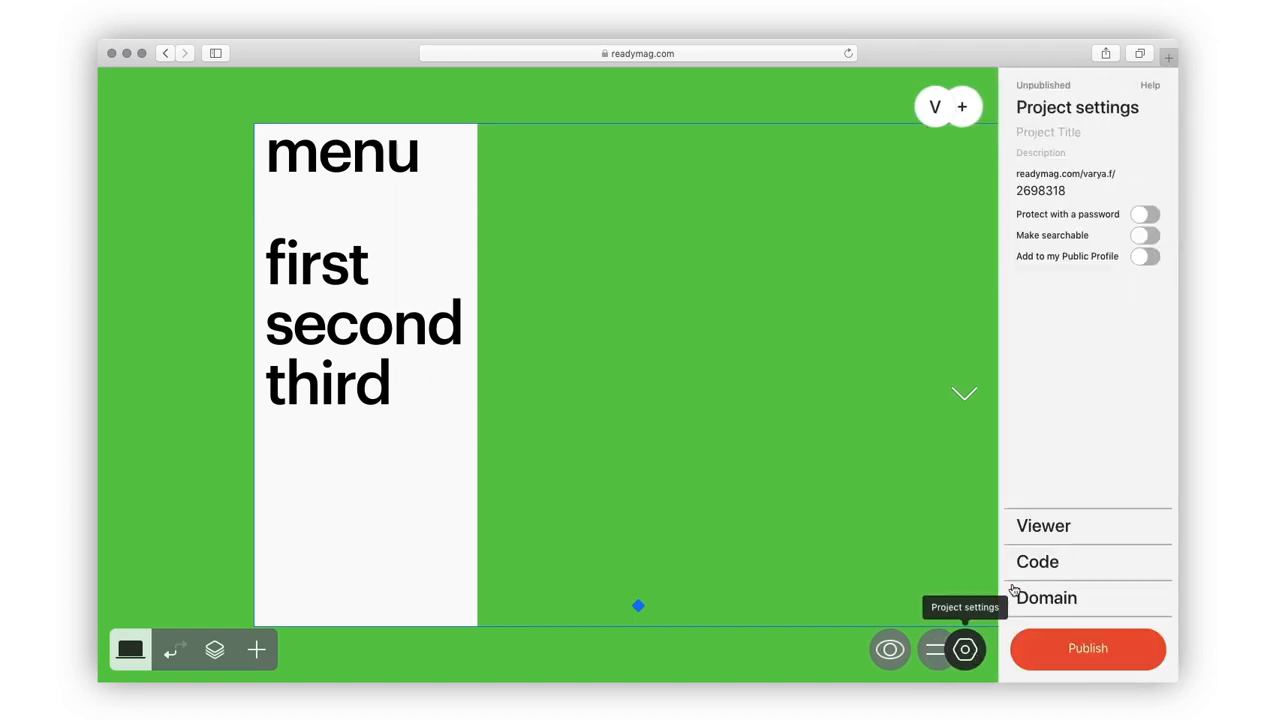
pyautogui.click(1044, 524)
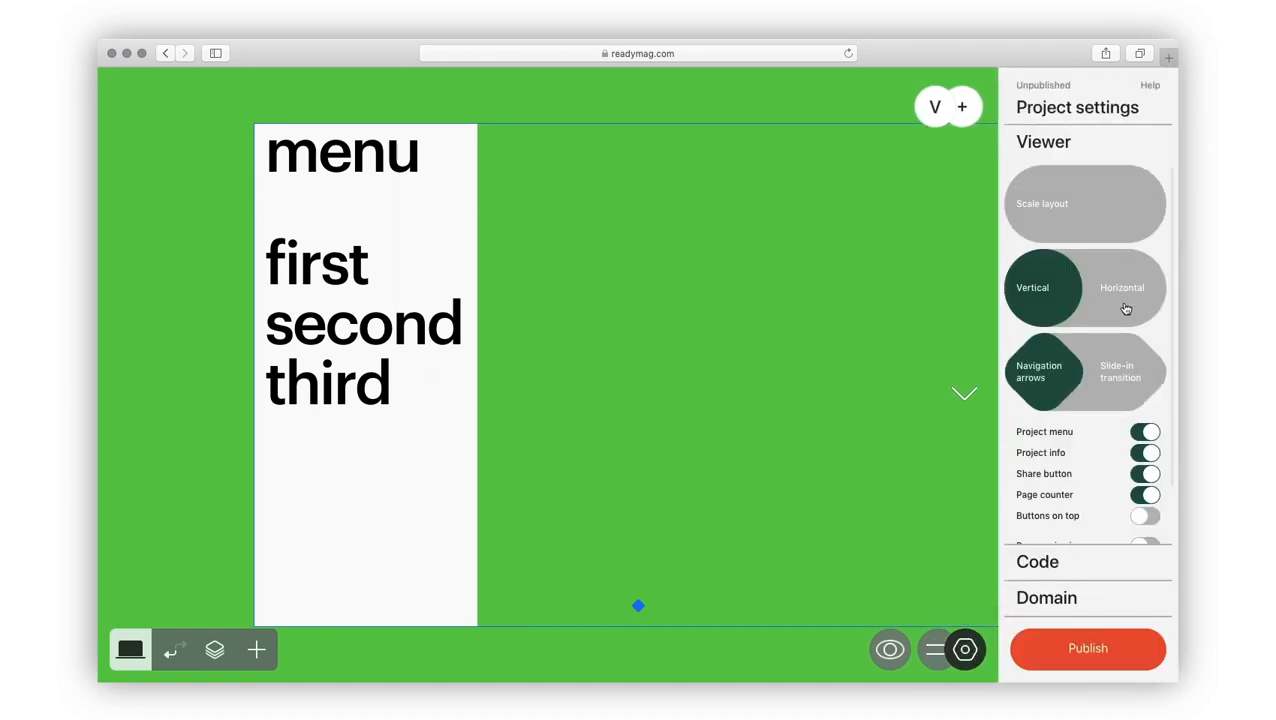
pyautogui.click(1120, 288)
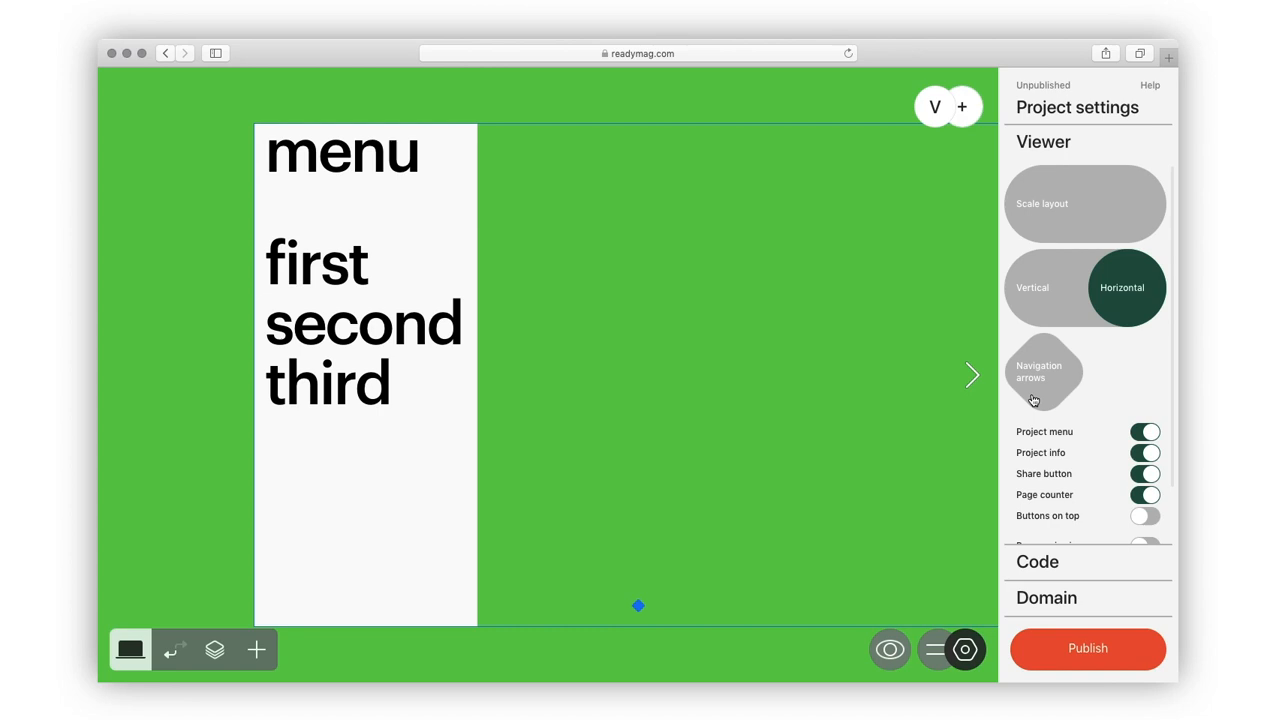
pyautogui.click(1084, 204)
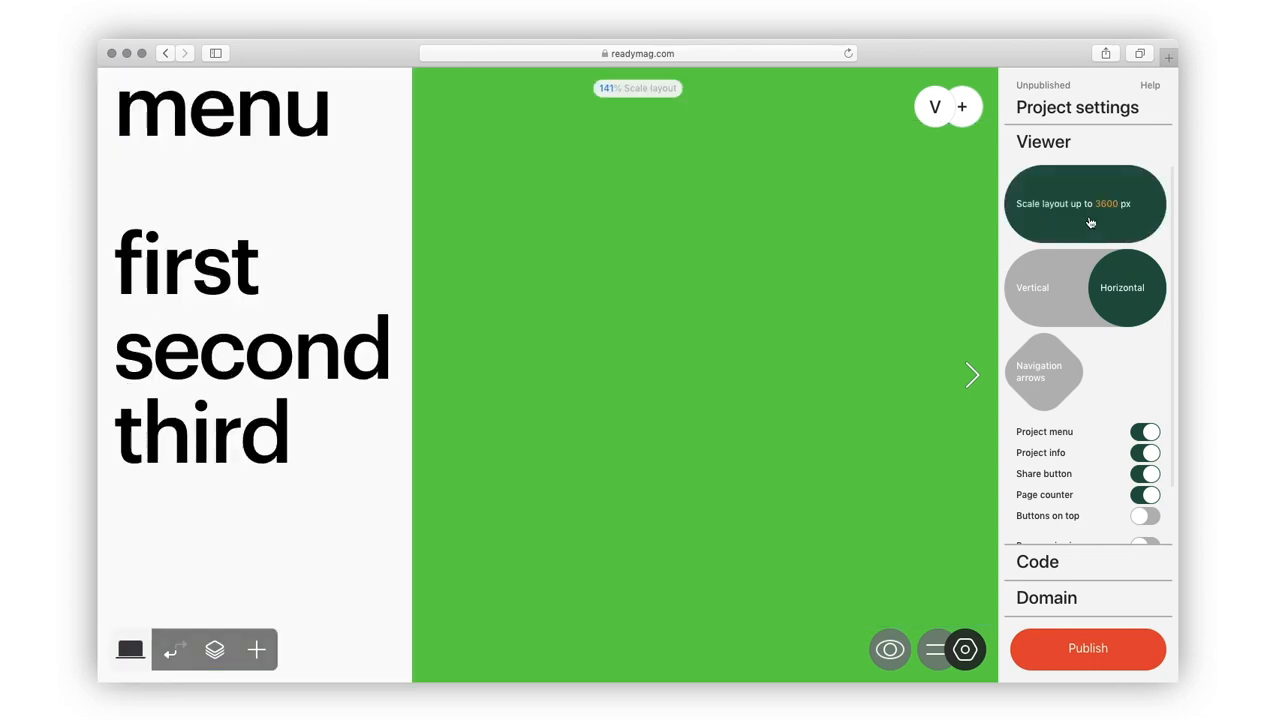
pyautogui.click(1084, 204)
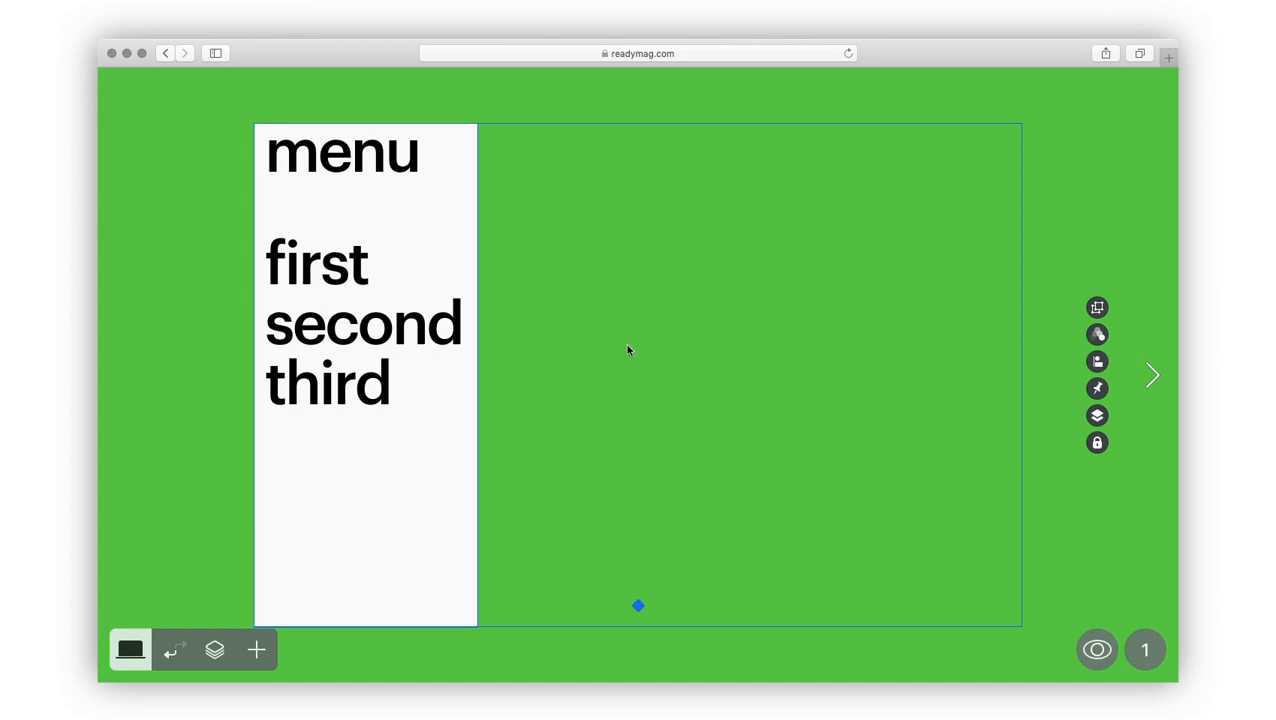
# Add a click Move effect sliding the panel 298 px over 0.3 s with Ease Out acceleration
pyautogui.click(1096, 334)
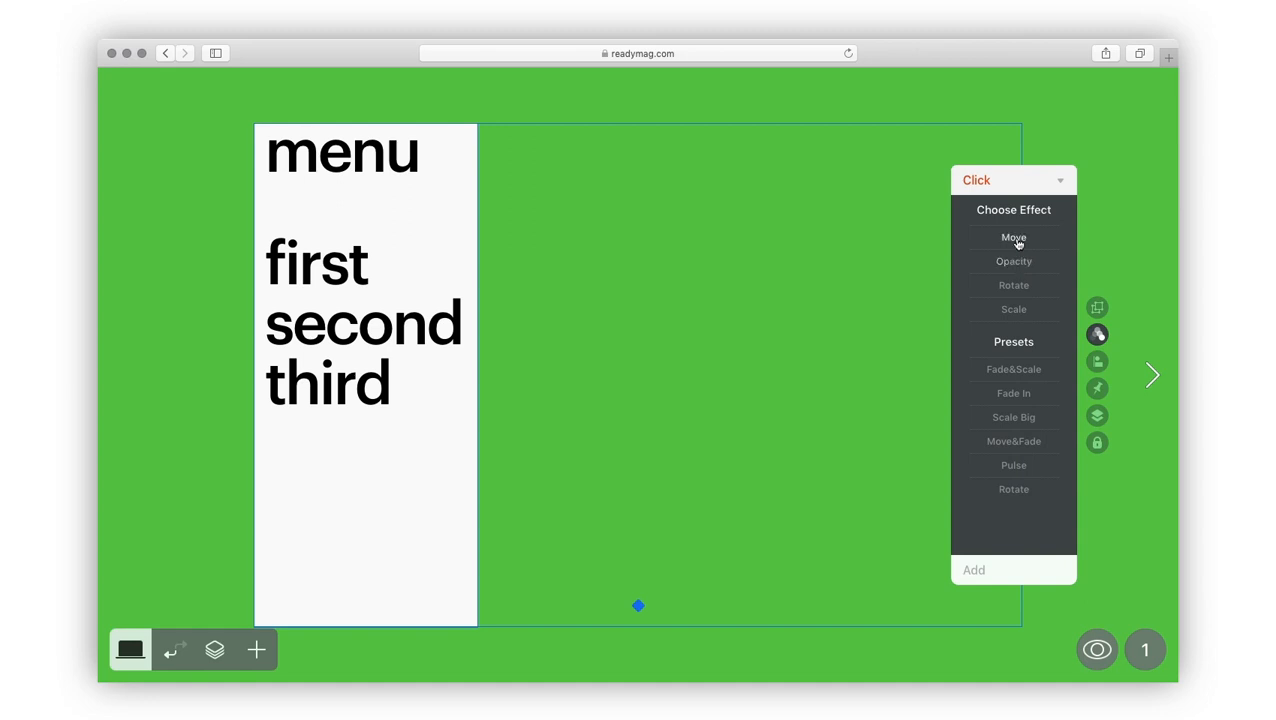
pyautogui.moveTo(758, 330)
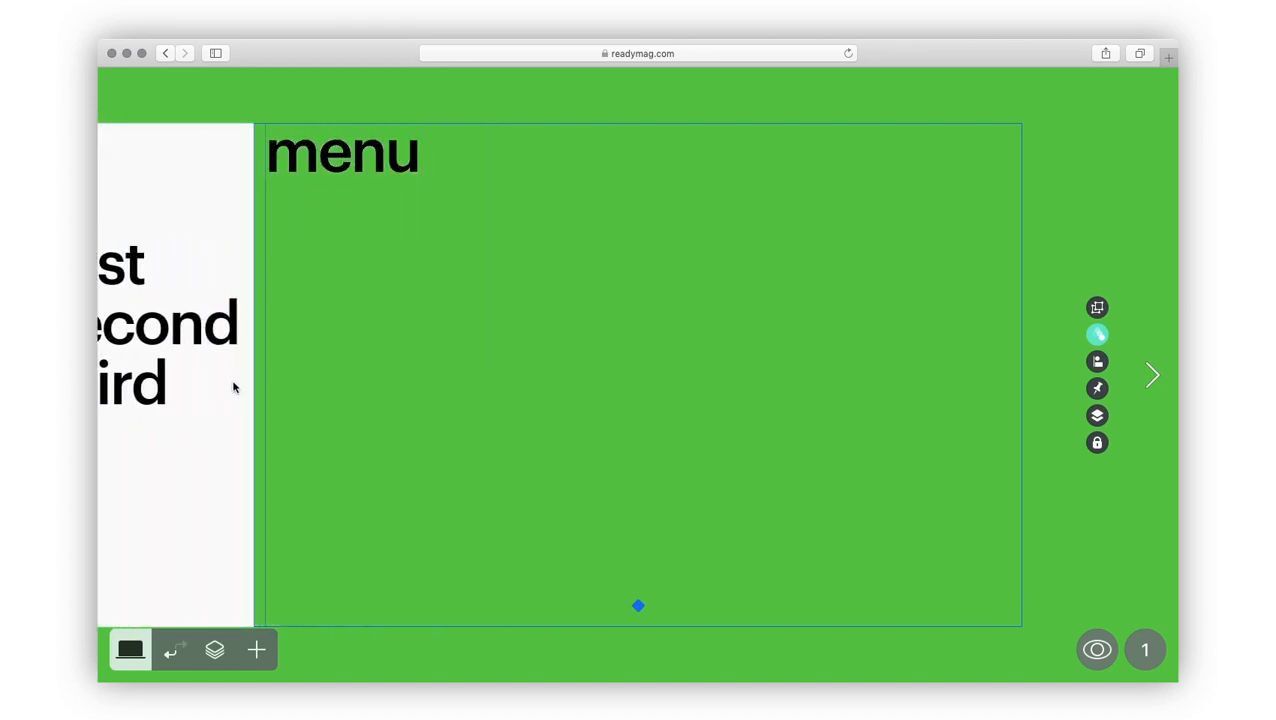
pyautogui.moveTo(678, 352)
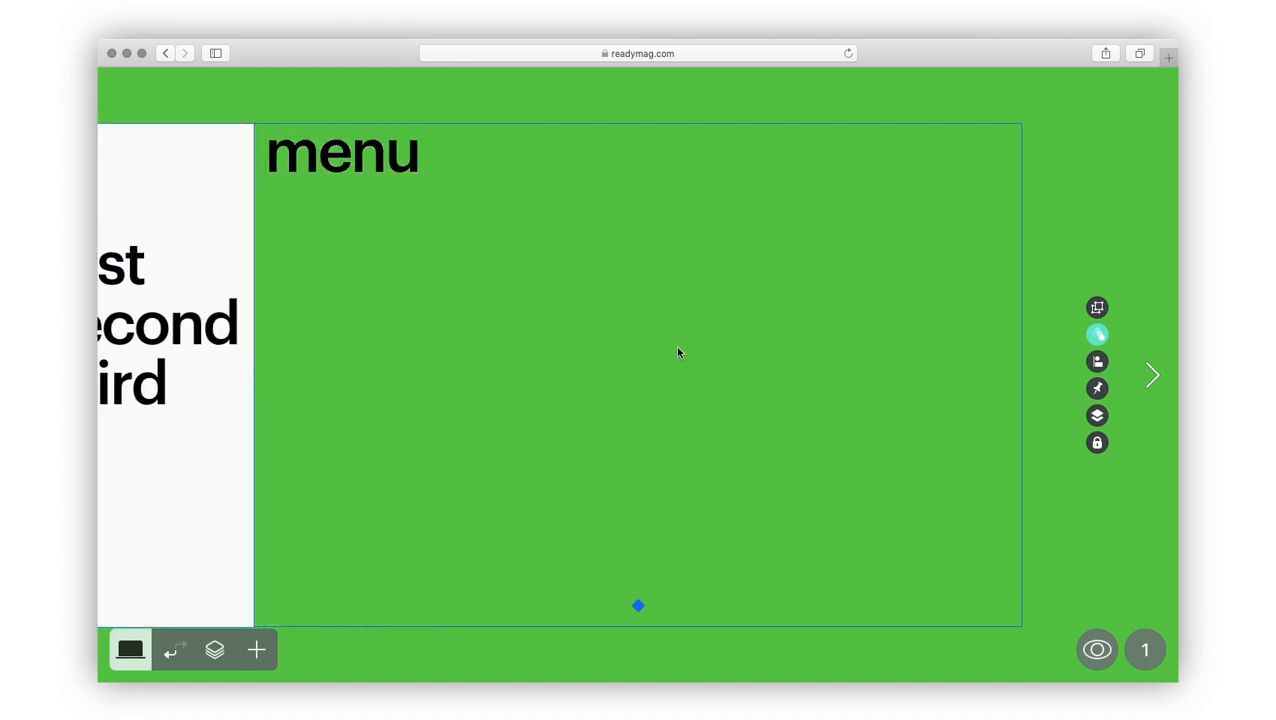
pyautogui.click(1096, 334)
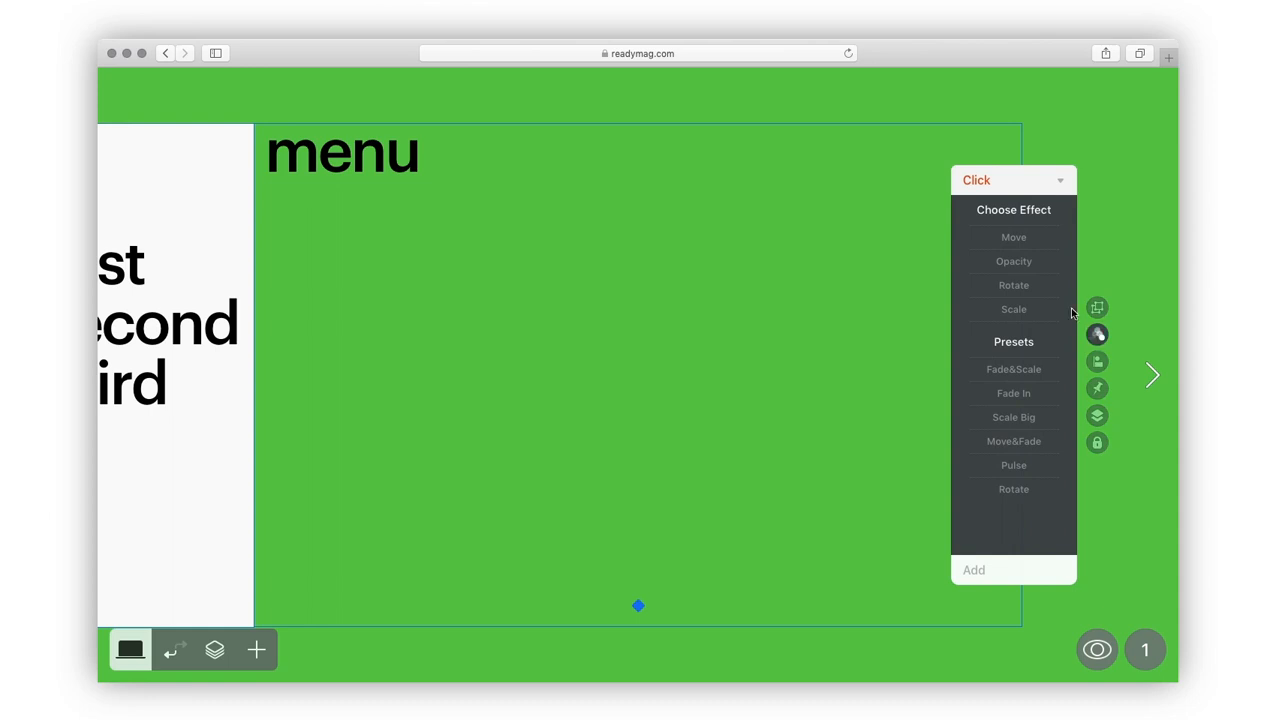
pyautogui.click(1012, 236)
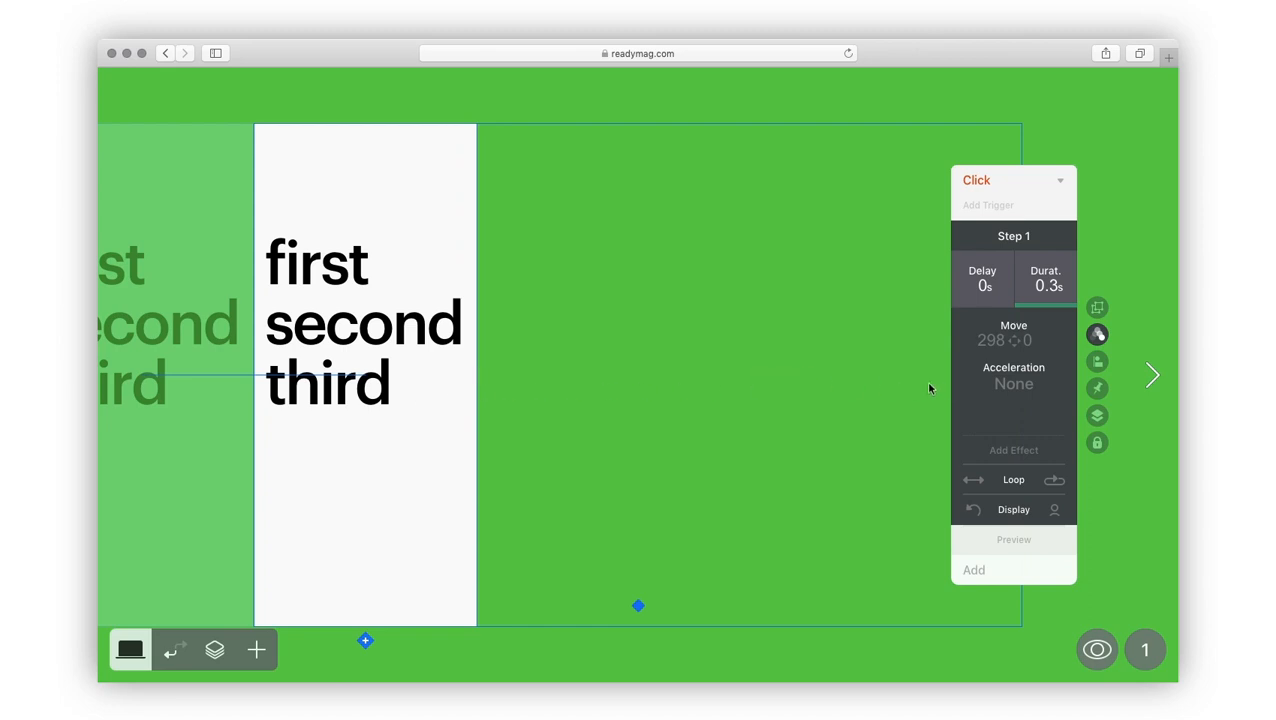
pyautogui.click(1012, 384)
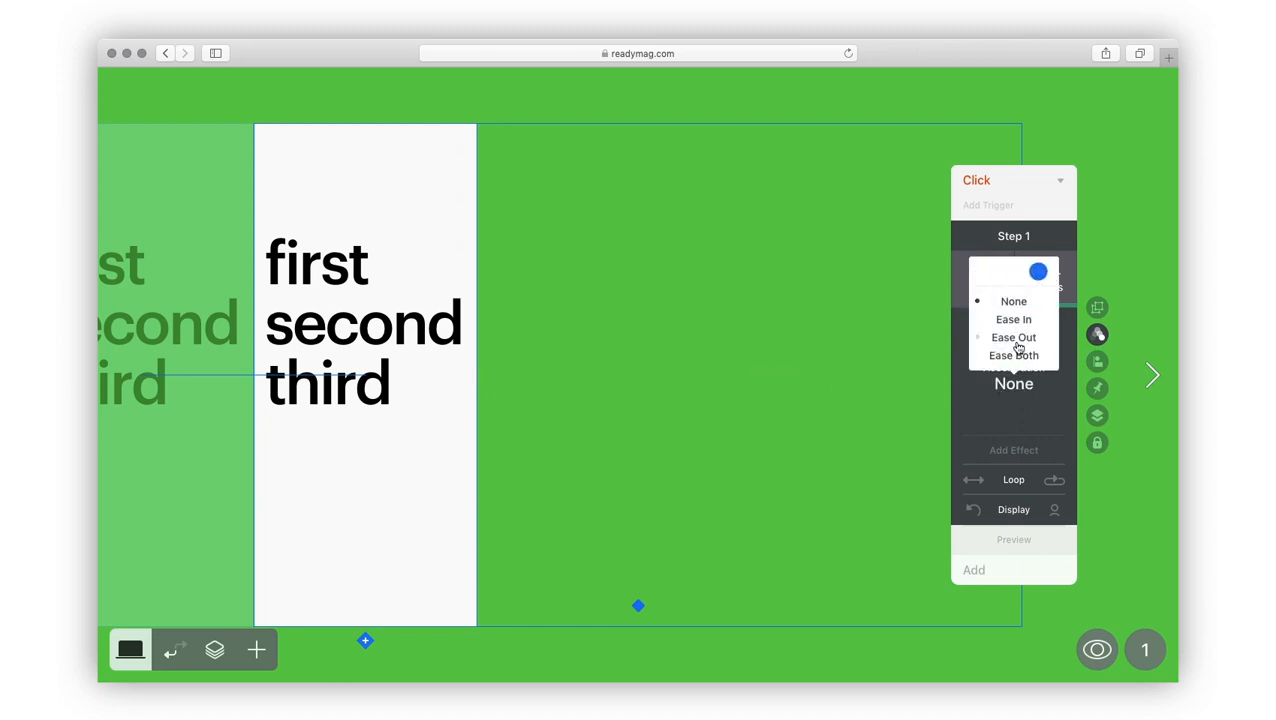
pyautogui.click(1012, 336)
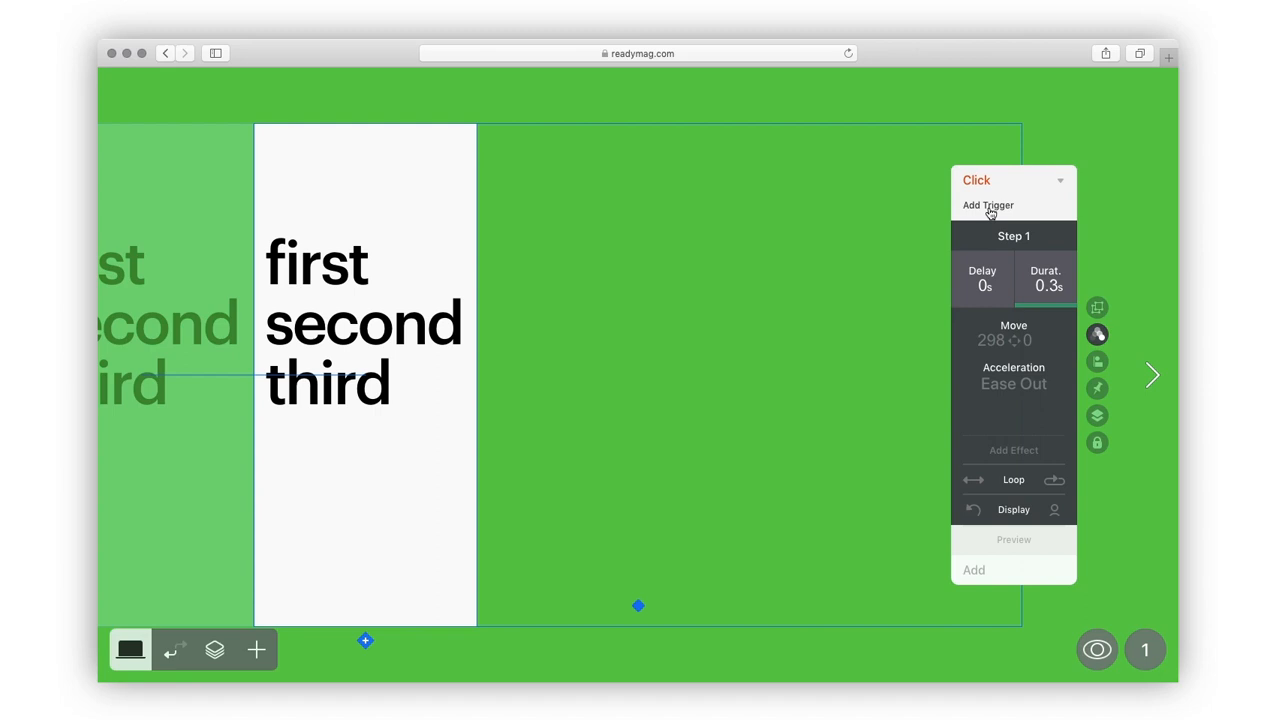
pyautogui.click(988, 204)
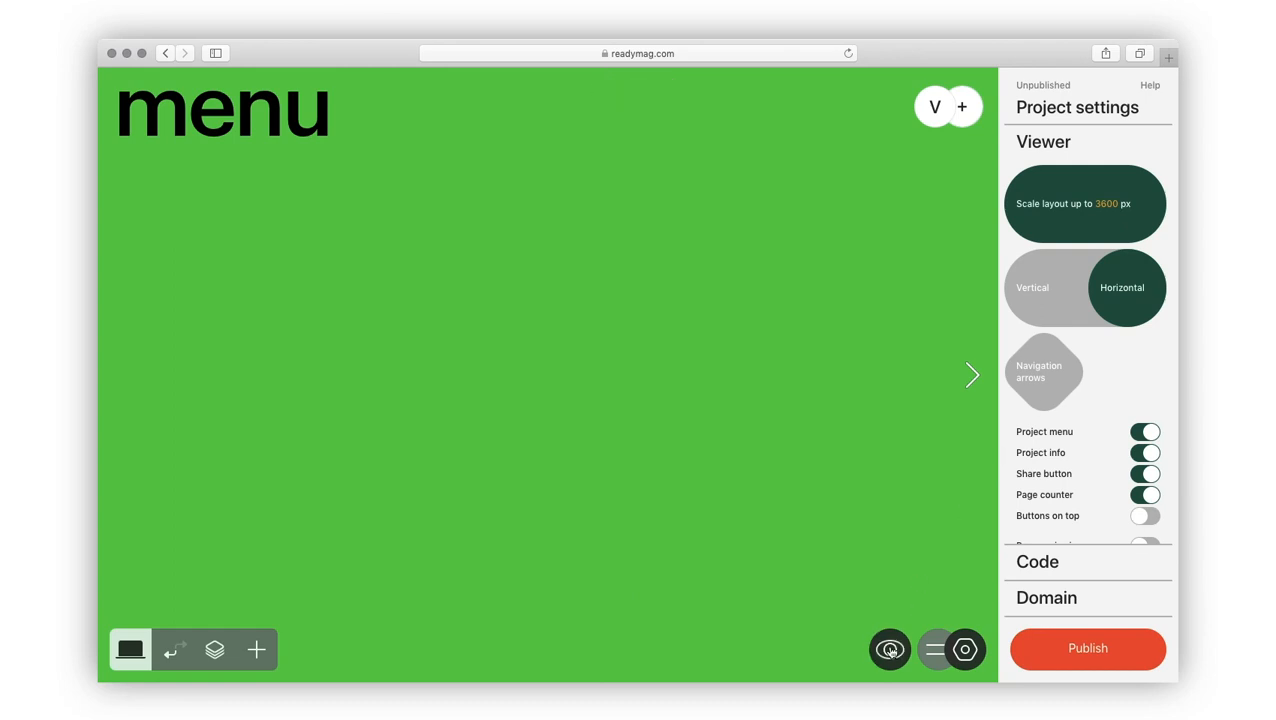
# Return to the editor to set the word menu as the slide animation's trigger
pyautogui.click(890, 648)
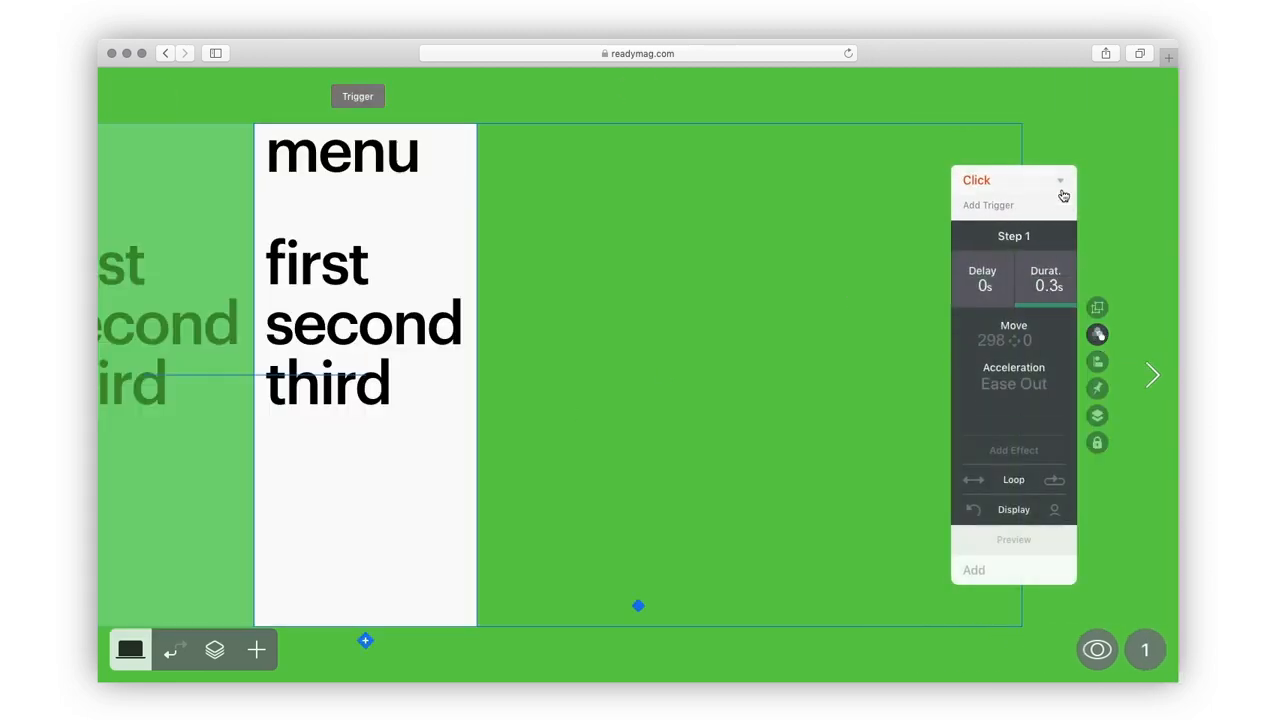
# Set the word menu as the panel's animation trigger, animating on click
pyautogui.click(1012, 180)
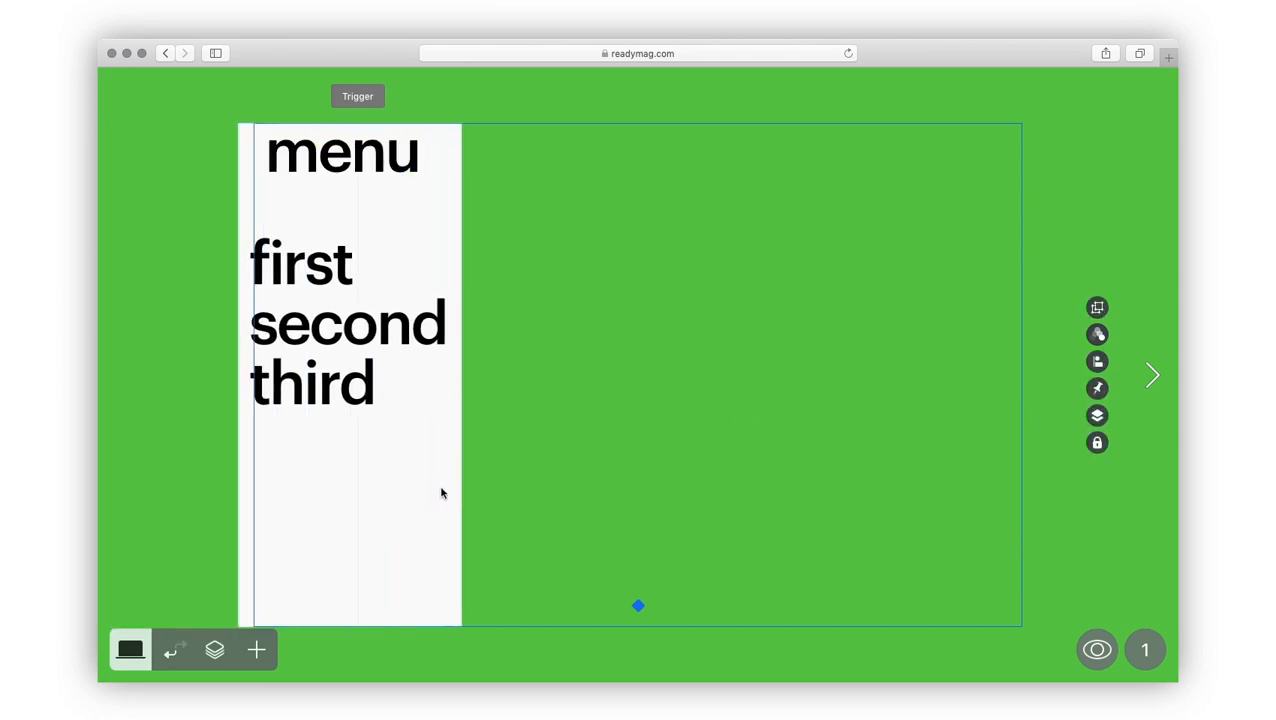
pyautogui.click(1096, 334)
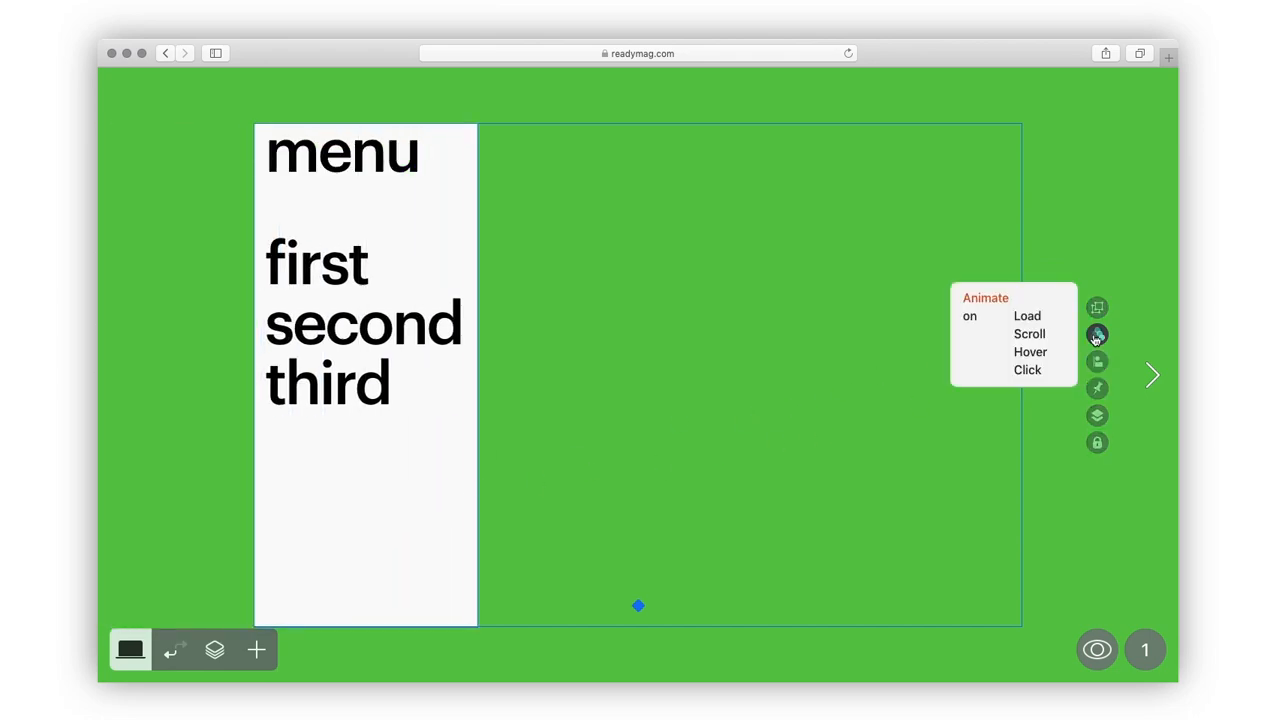
pyautogui.click(1028, 368)
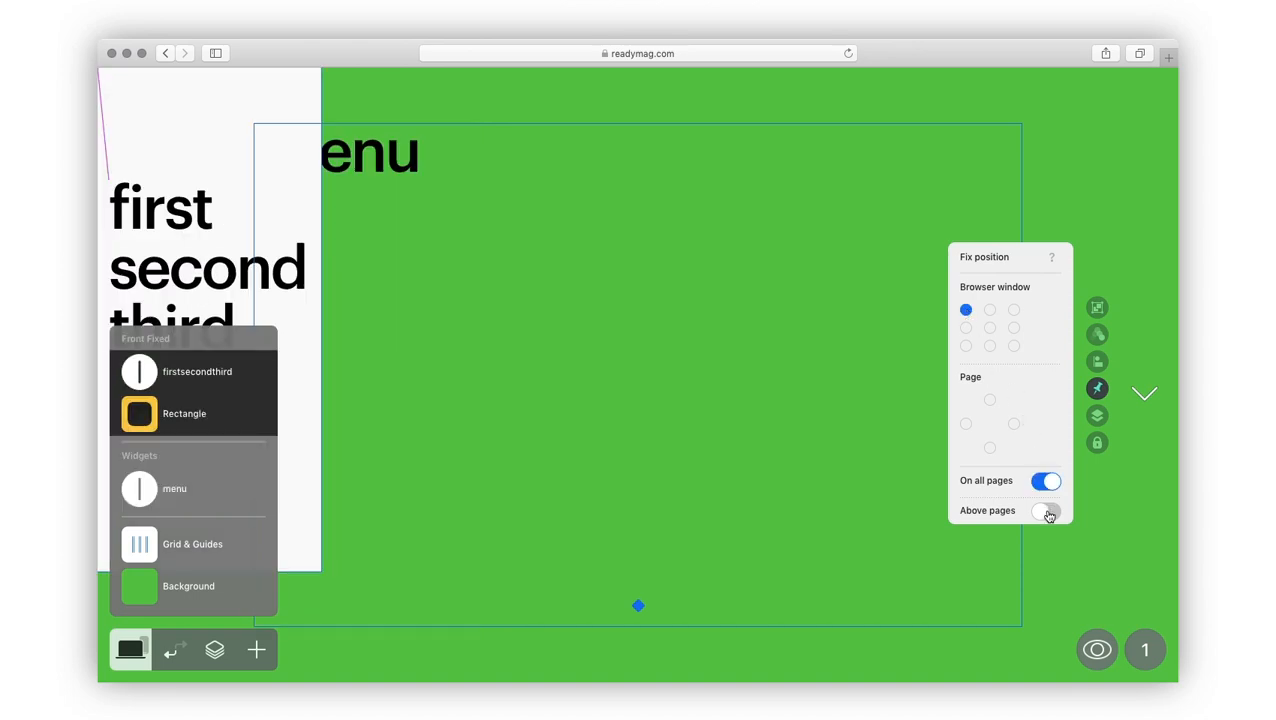
# Pin the word menu to show on all pages via Fix Position
pyautogui.click(1046, 510)
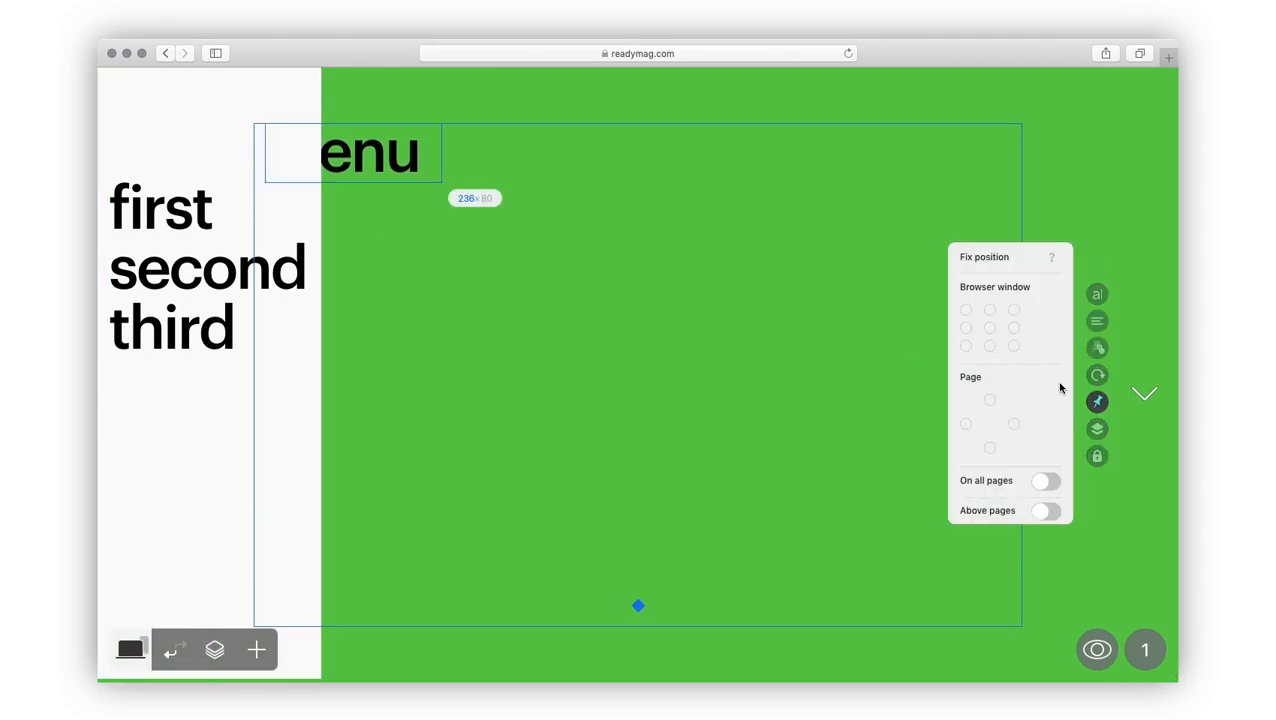
pyautogui.click(1046, 512)
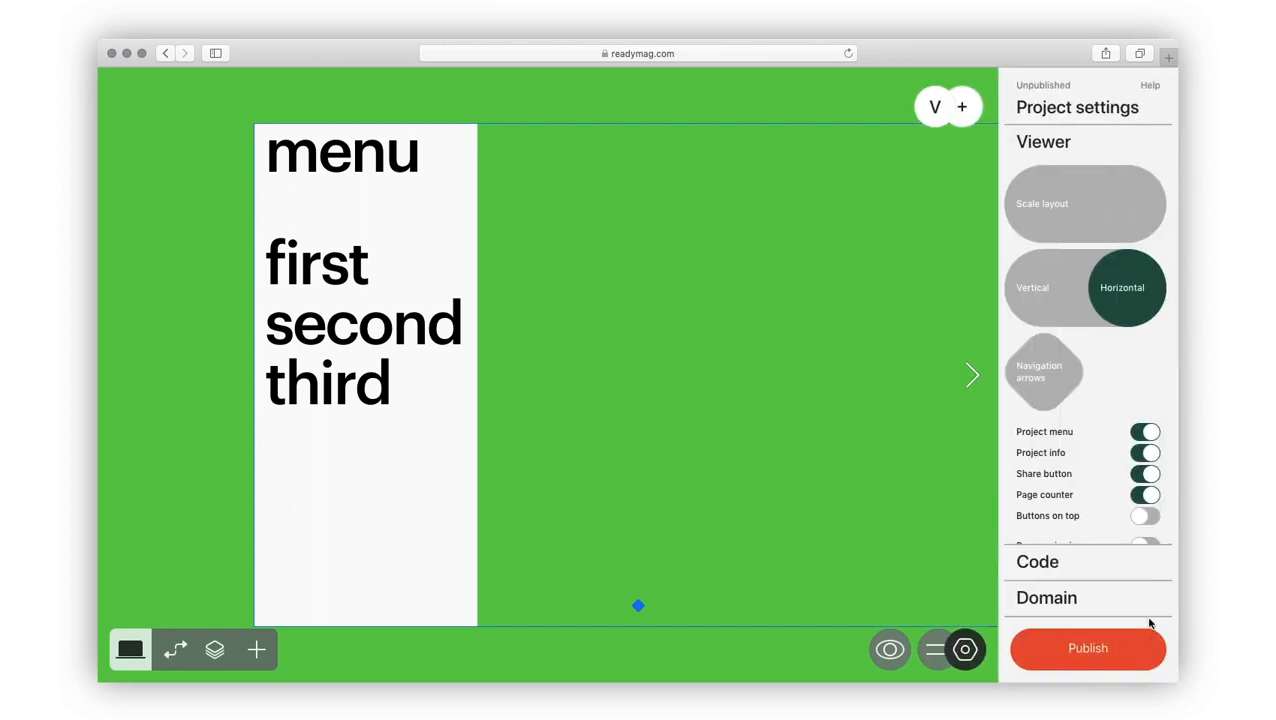
# Turn on layout scaling up to 3600 px and close Project settings
pyautogui.click(1084, 204)
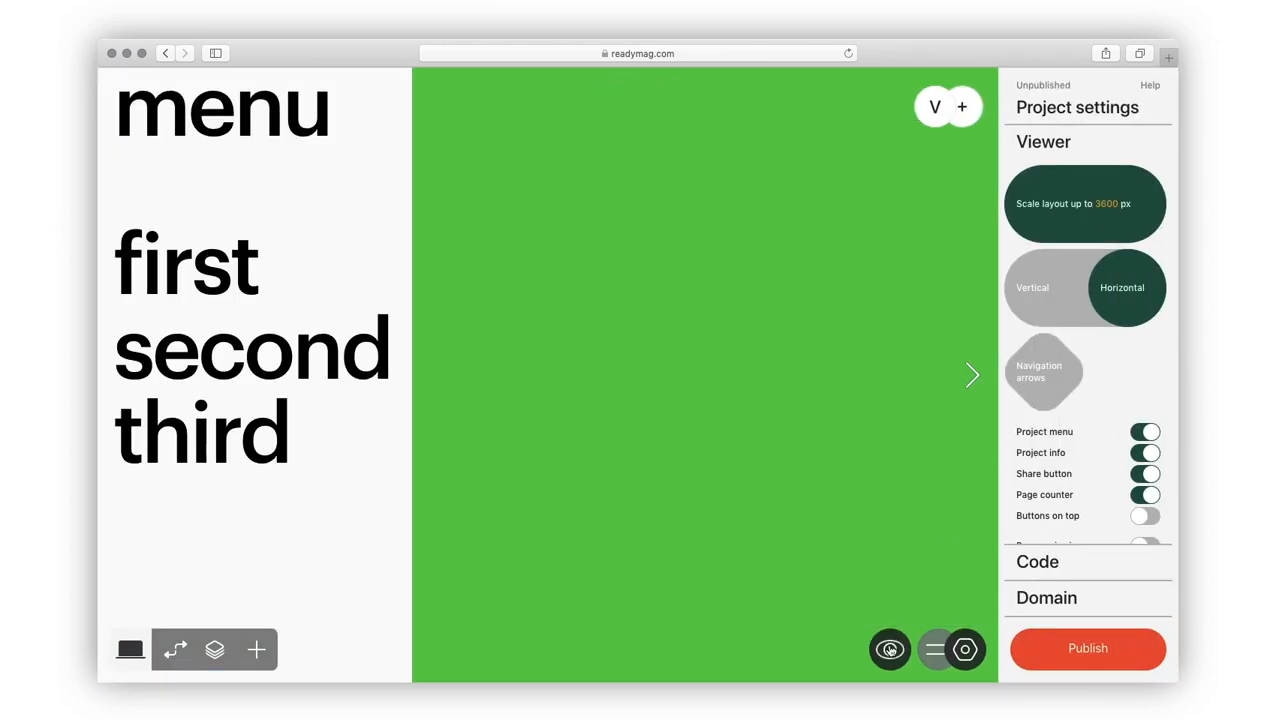
pyautogui.click(890, 648)
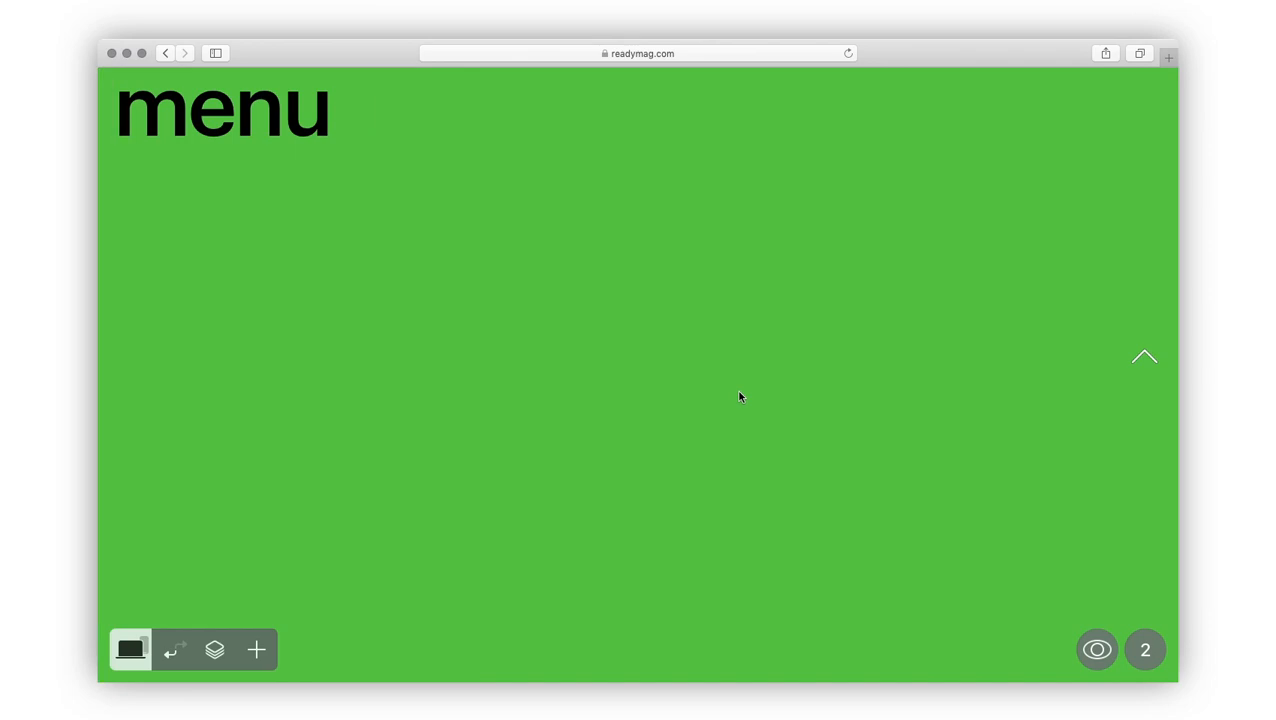
# Show the Layers panel to check the pinned menu items on this page
pyautogui.click(216, 650)
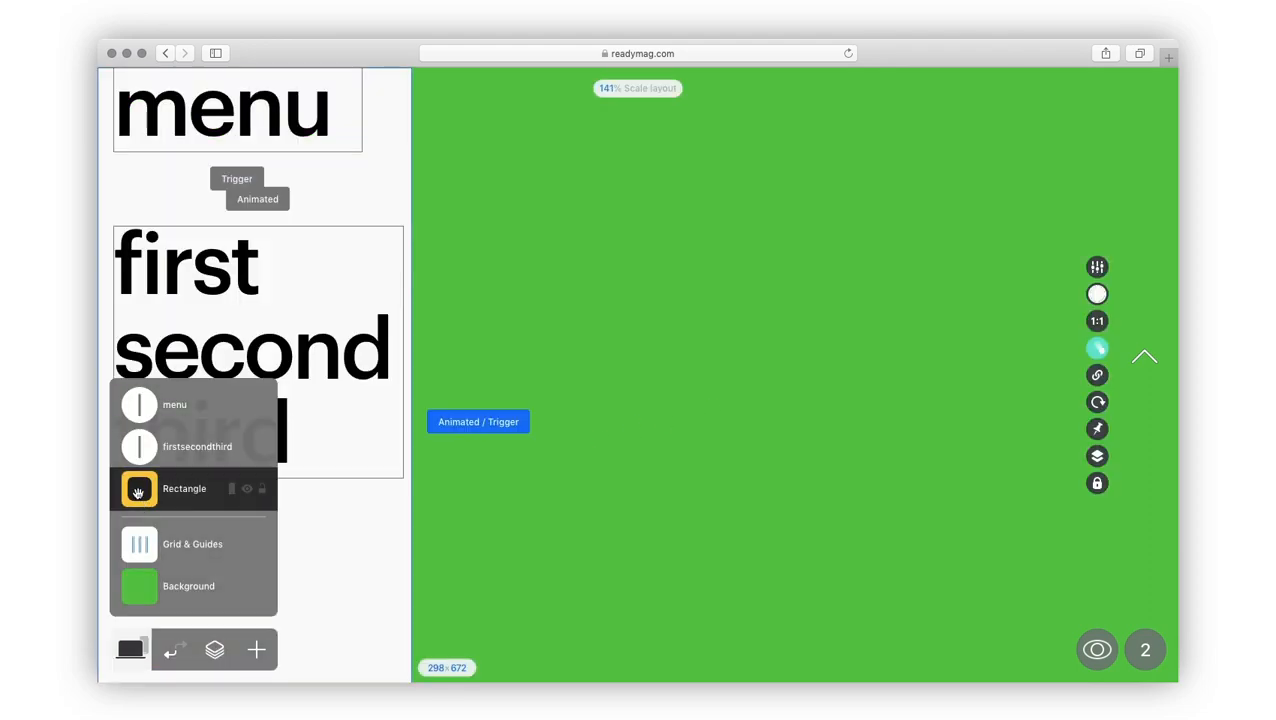
pyautogui.moveTo(560, 328)
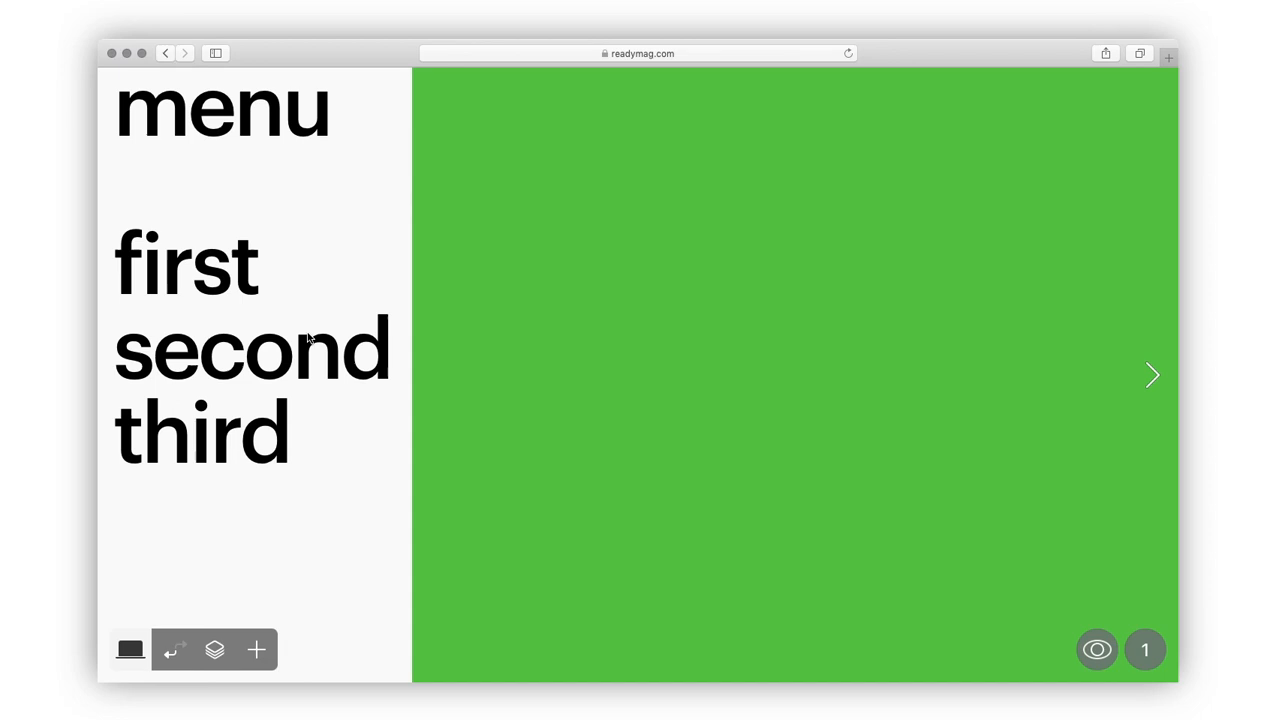
# Give the link first a Current-state colour matching its page, then test it in preview
pyautogui.click(186, 264)
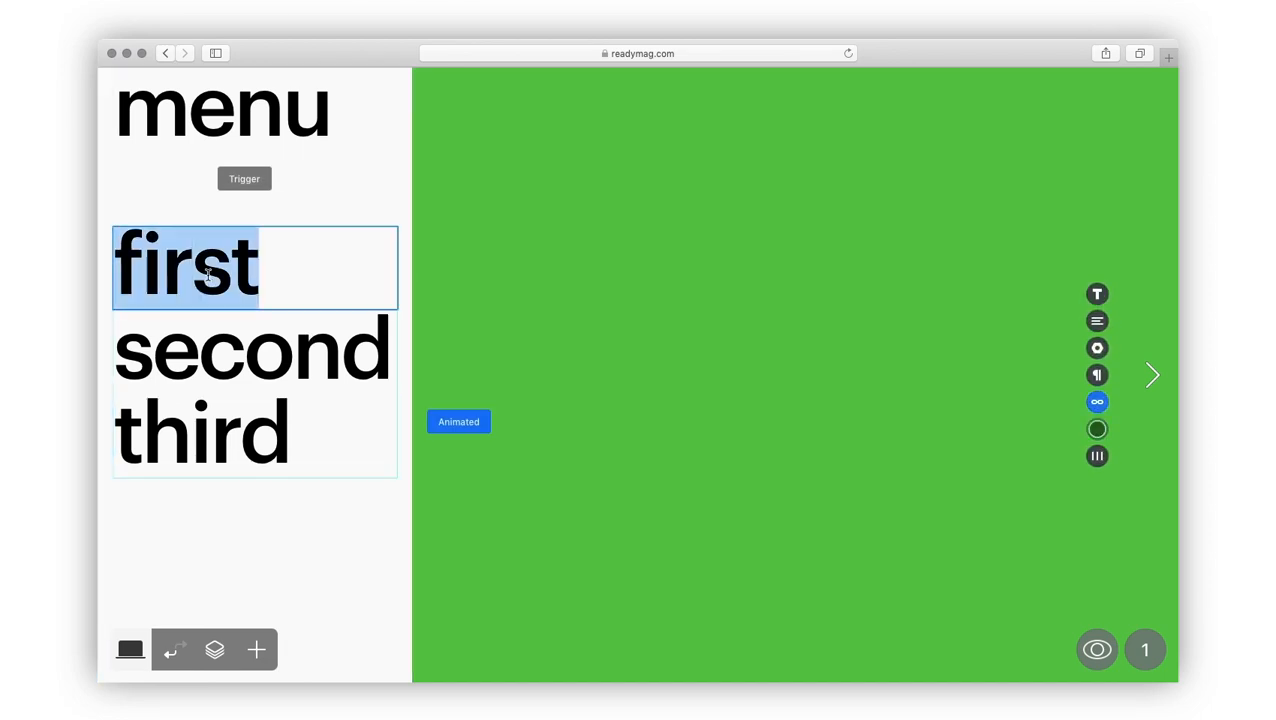
pyautogui.click(1096, 402)
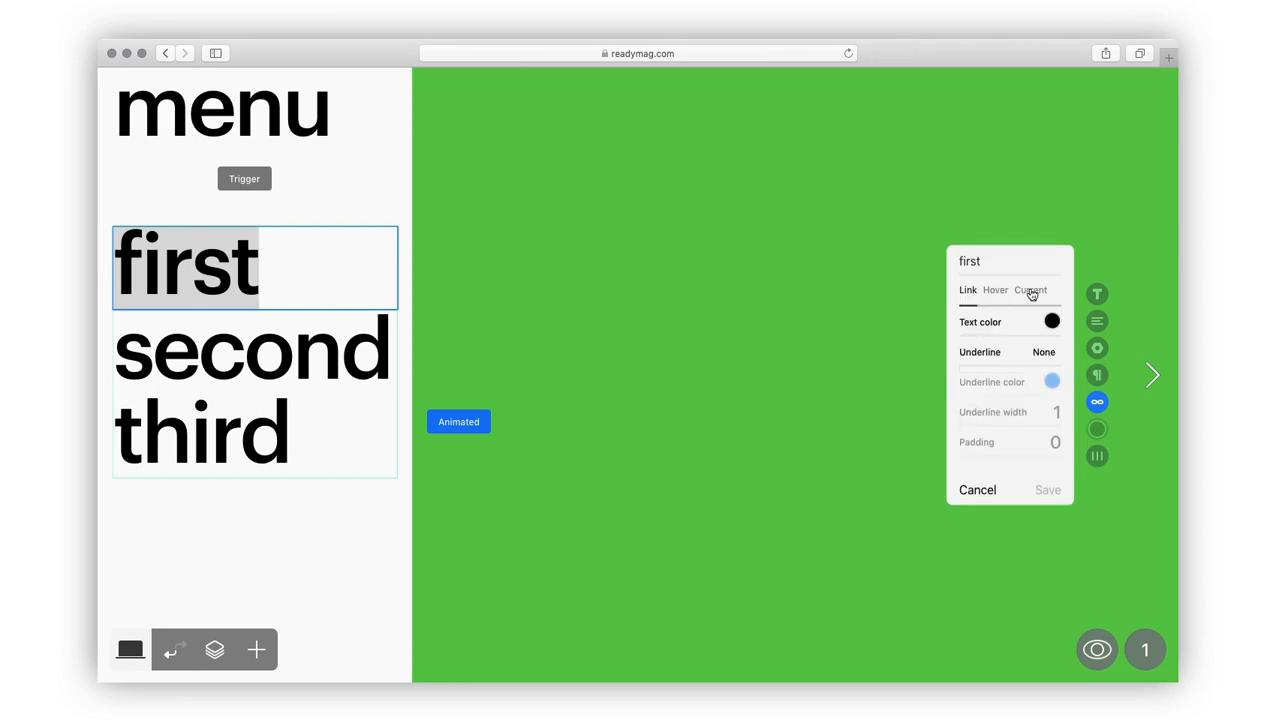
pyautogui.click(1030, 290)
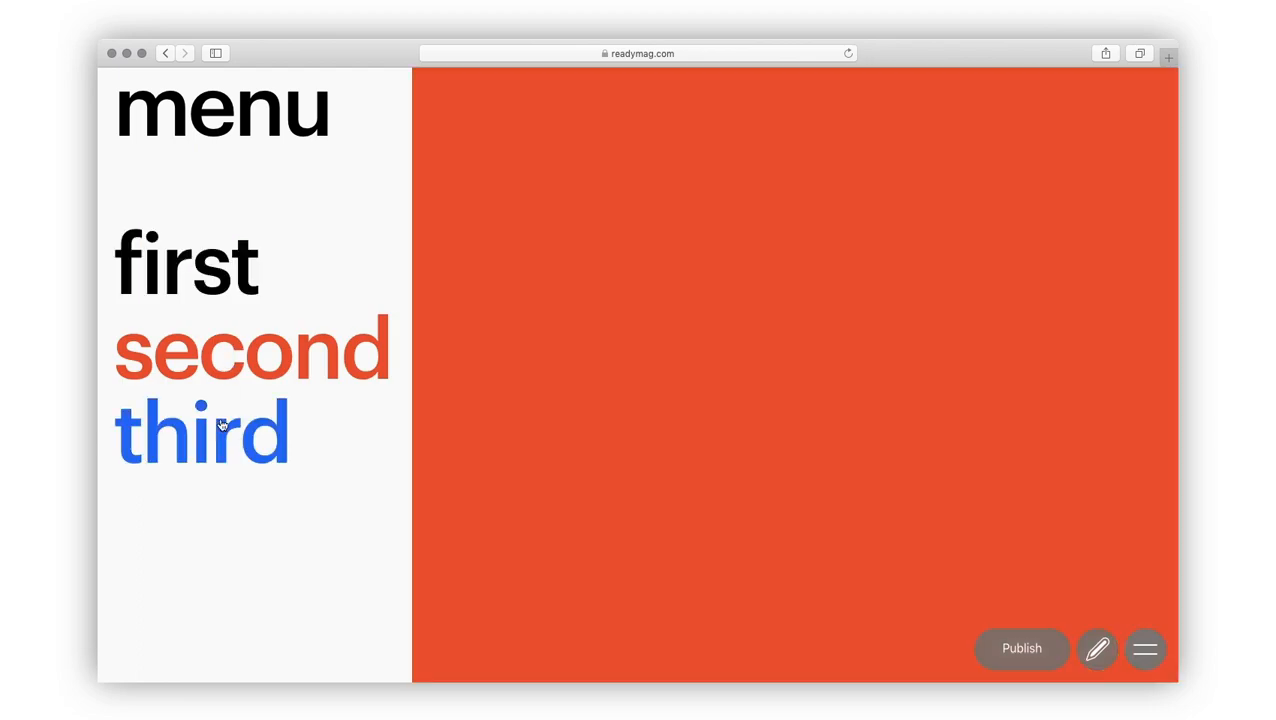
pyautogui.click(184, 262)
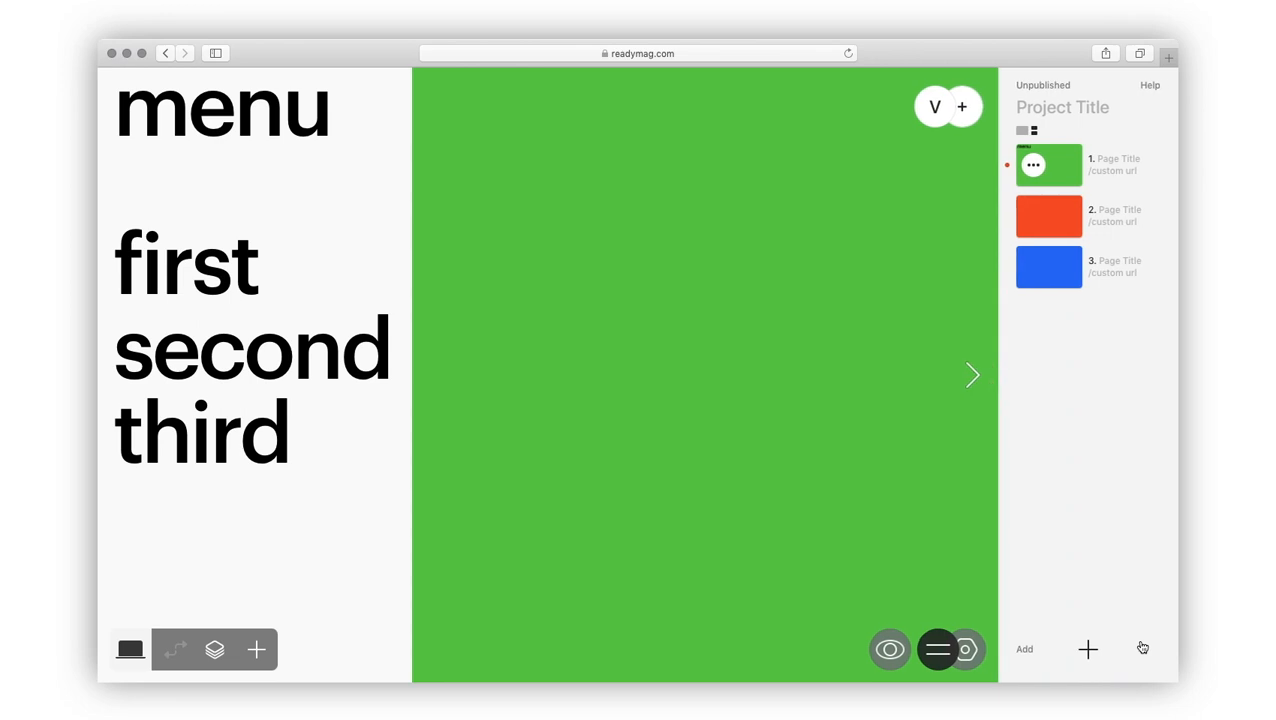
# Create a new template from page 1 via Add > My templates, including On all pages items
pyautogui.click(1024, 648)
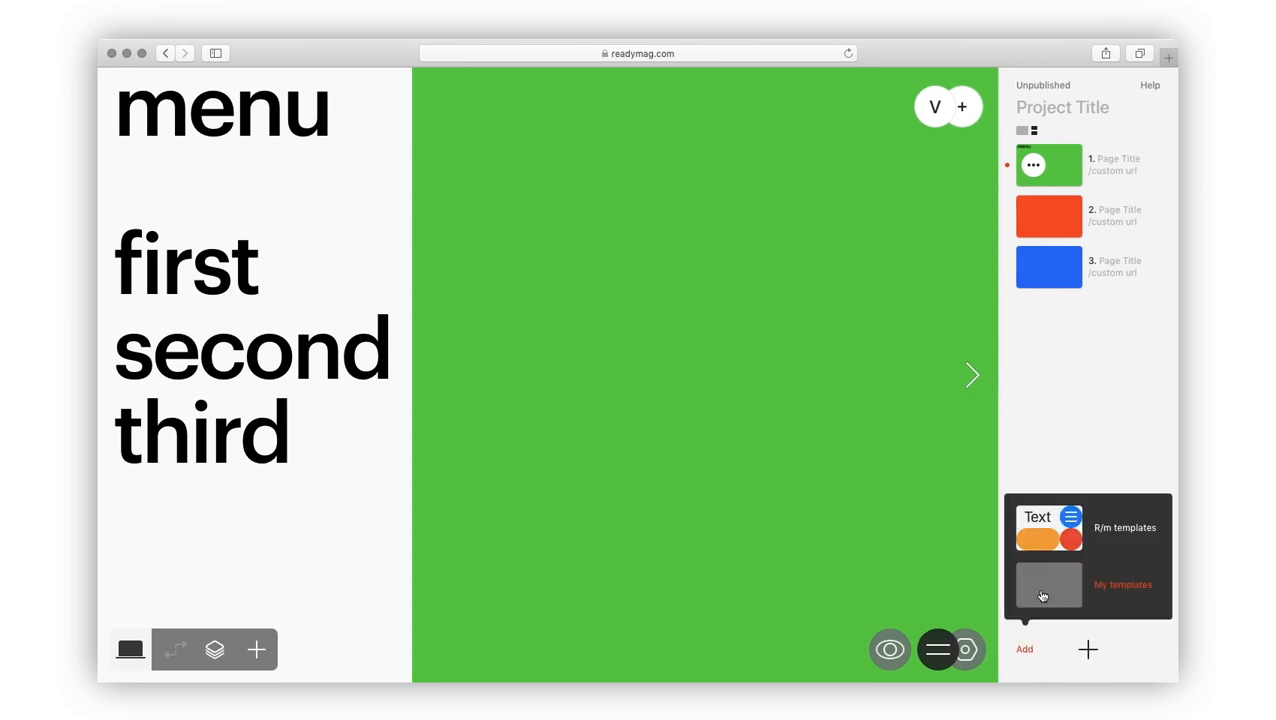
pyautogui.click(1048, 584)
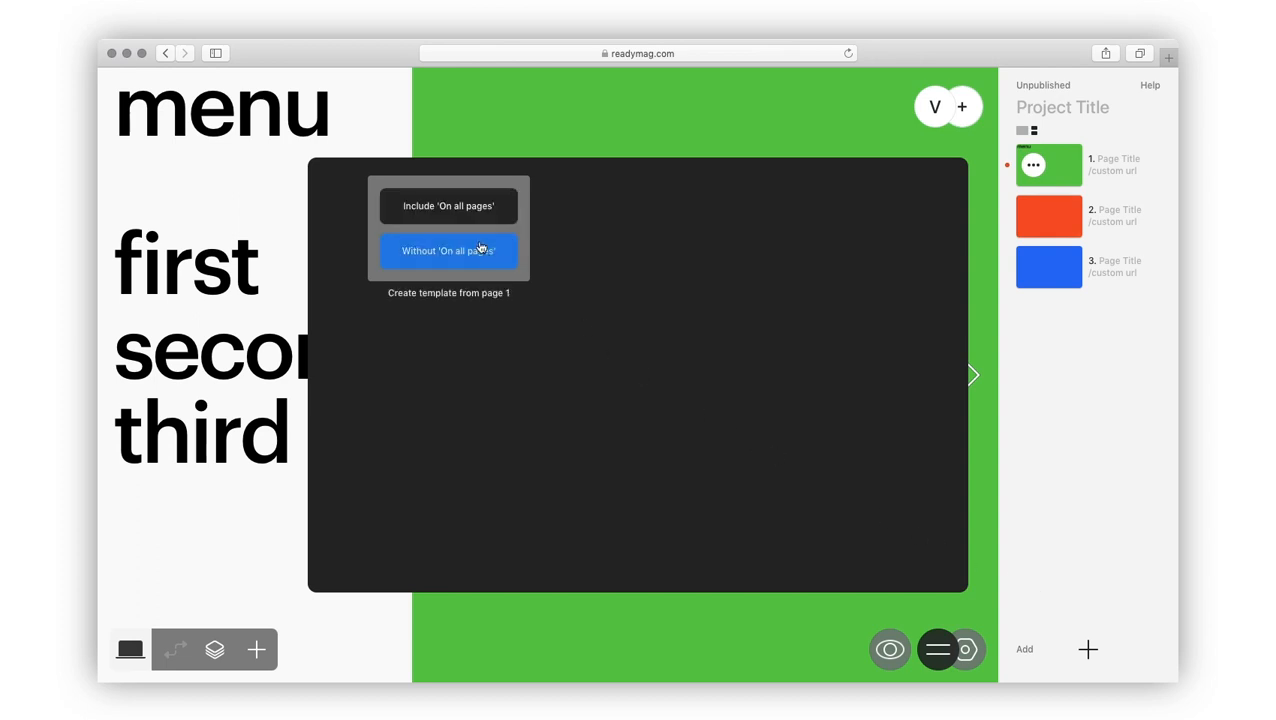
pyautogui.click(448, 206)
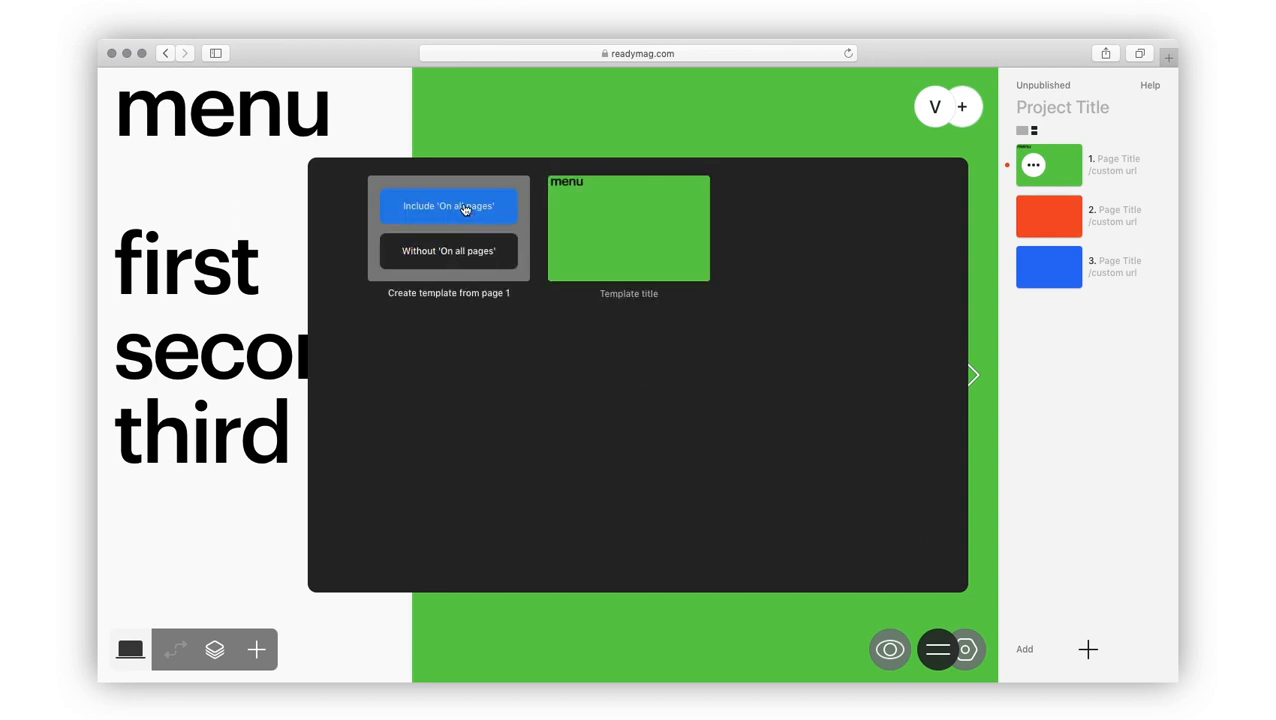
pyautogui.click(448, 204)
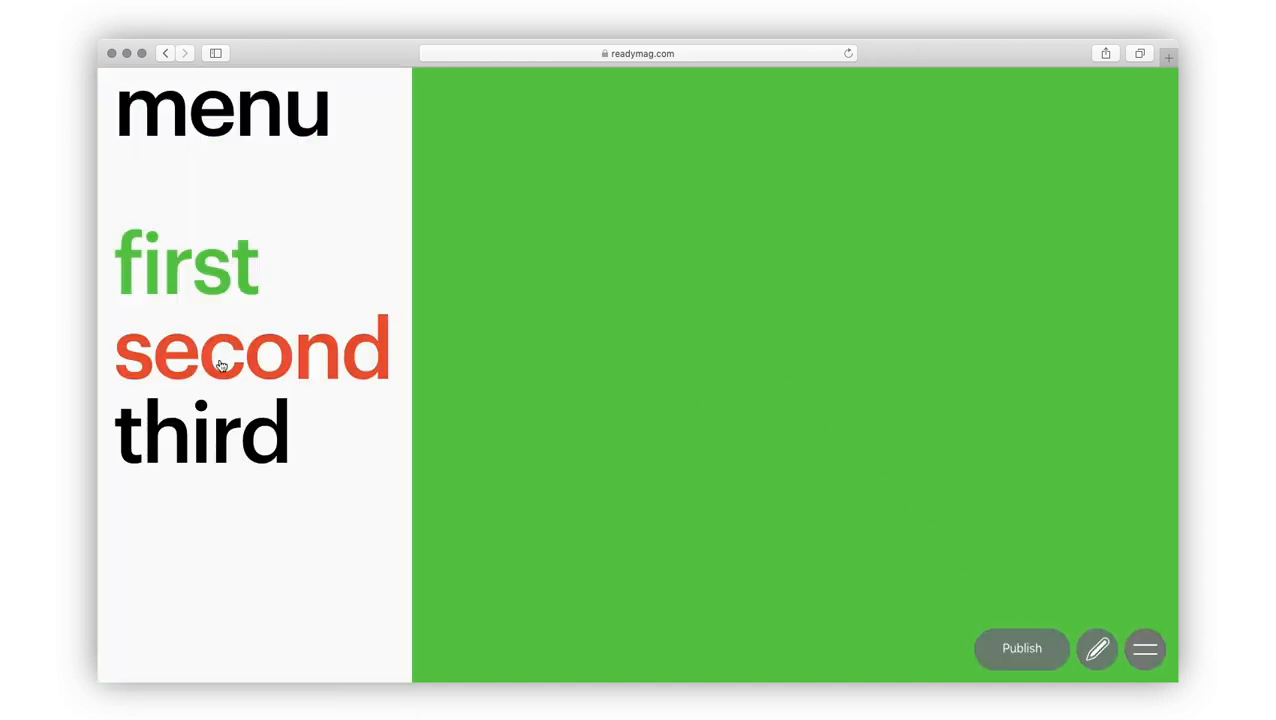
# Follow the third link in preview to reach the blue third page
pyautogui.click(200, 432)
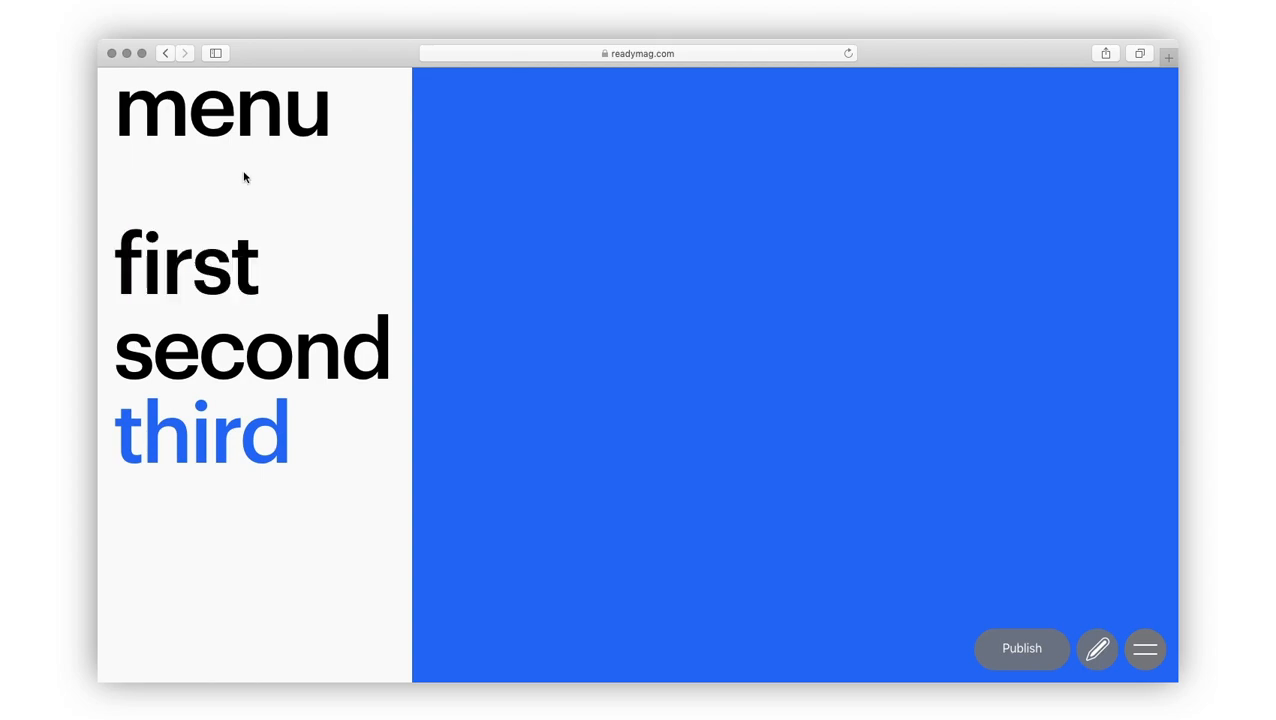